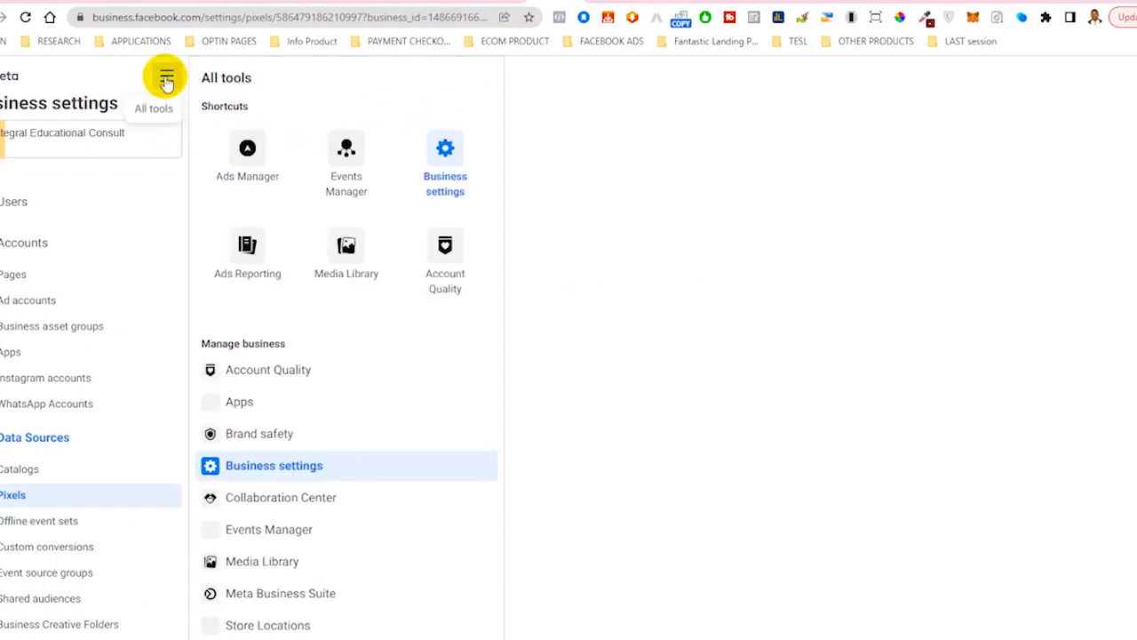
mouse_move(299, 447)
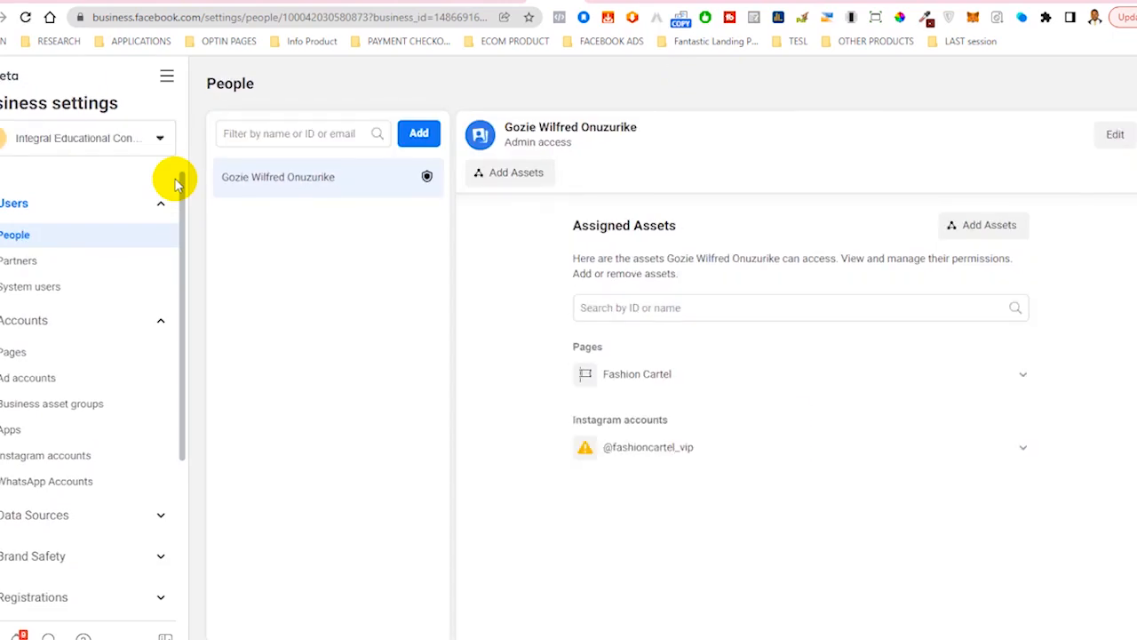
mouse_move(126, 295)
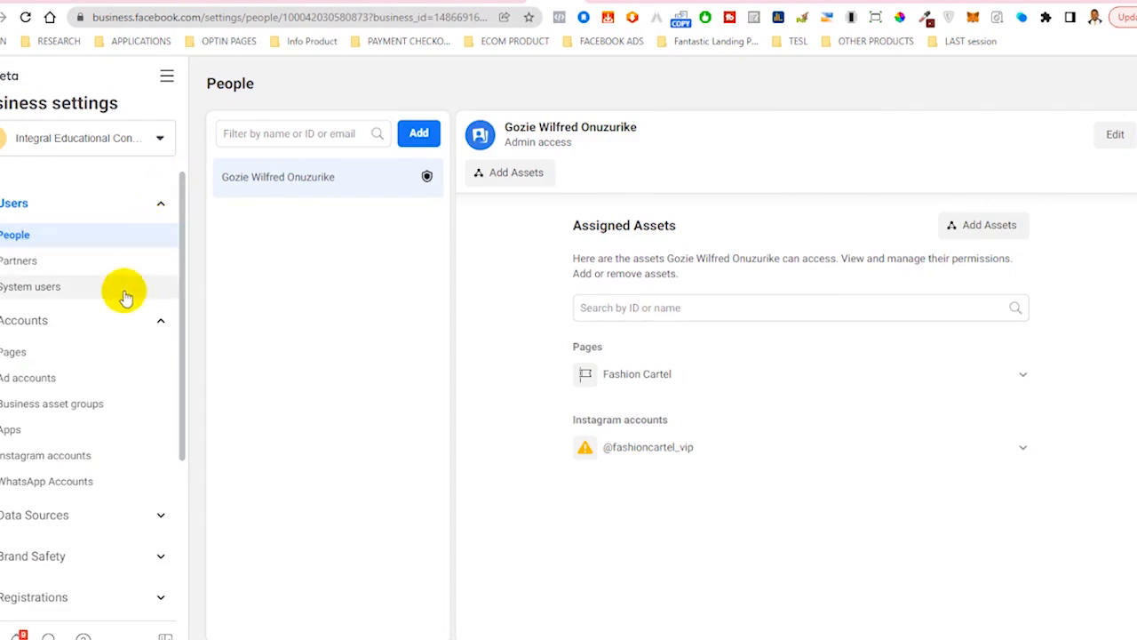
- Expand the Data Sources group in the Business Settings sidebar
click(35, 515)
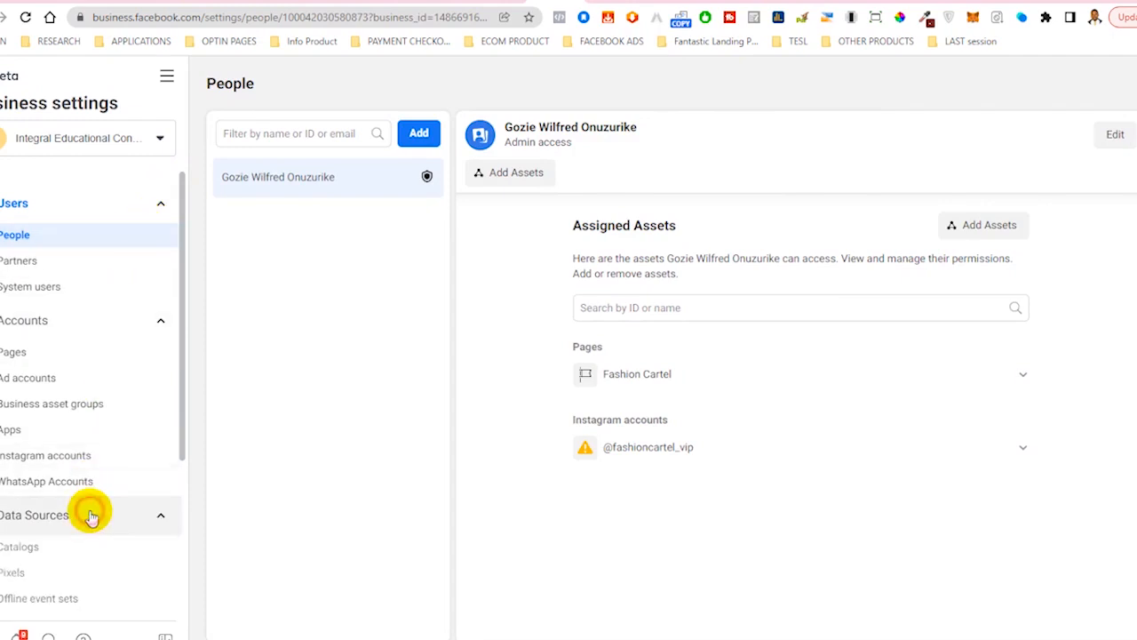
scroll(down, 3)
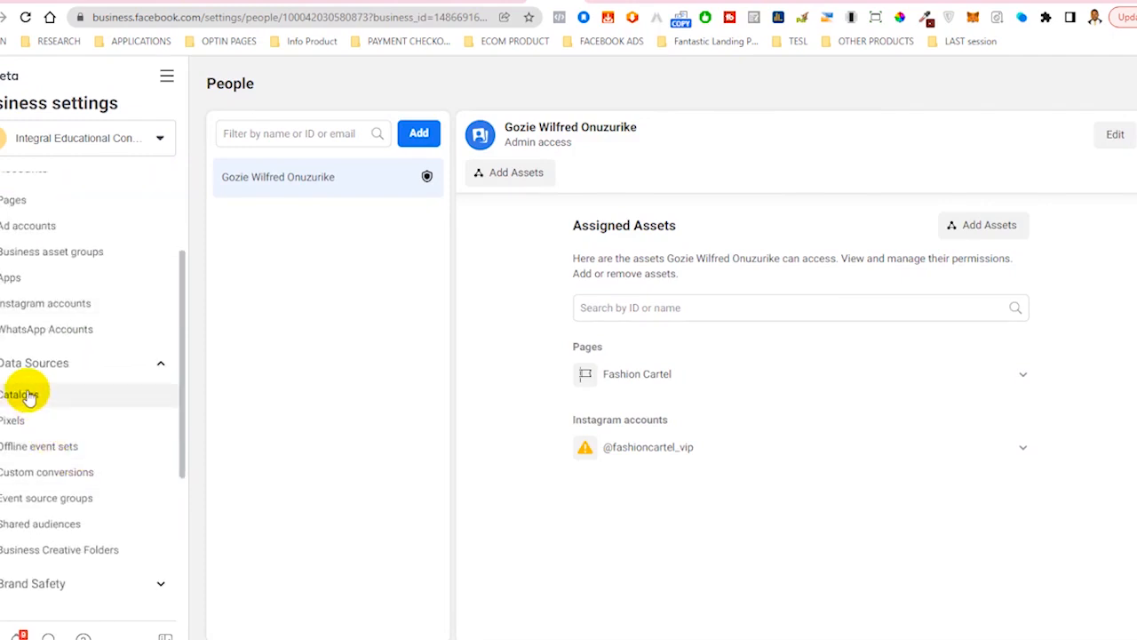
mouse_move(44, 446)
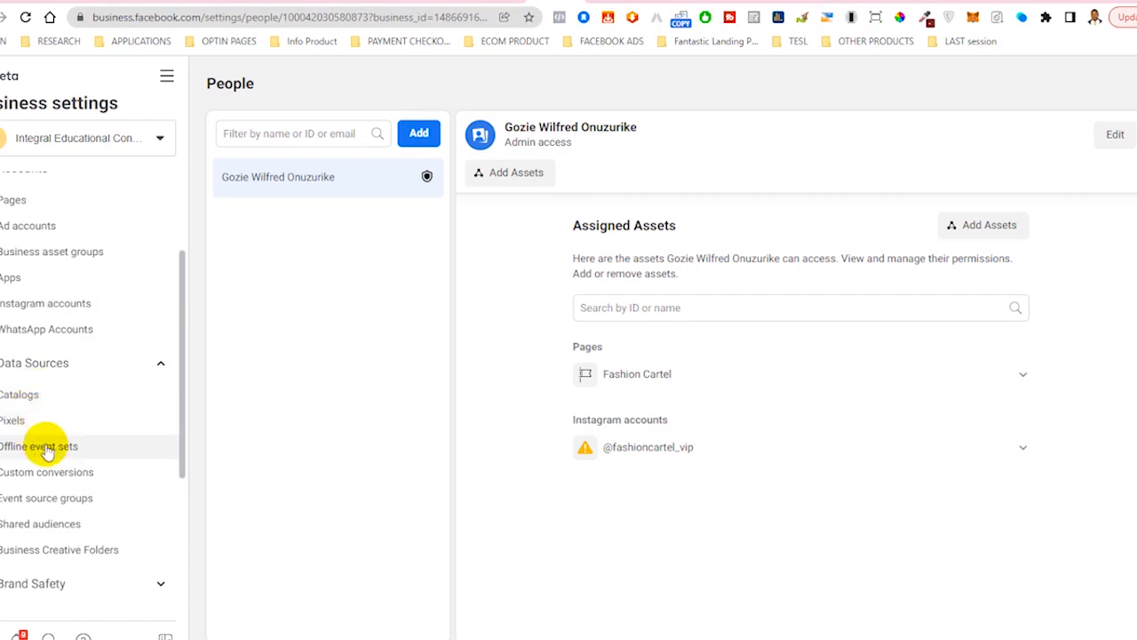
- Show the Pixels list under Data Sources with MetaAction and MetaFashion
click(12, 420)
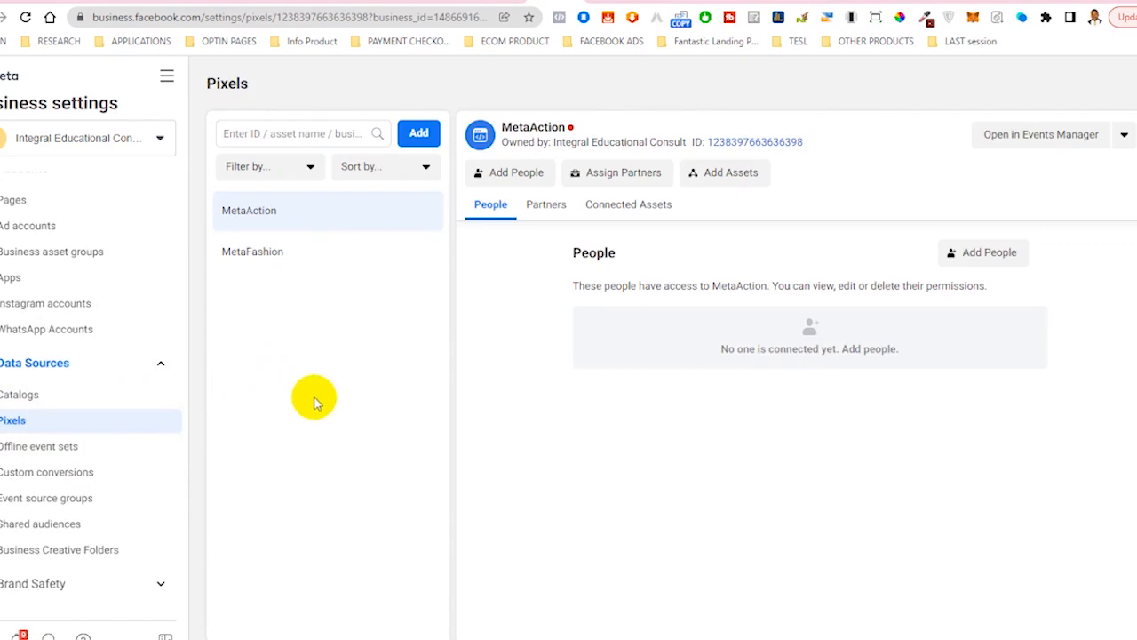
mouse_move(160, 139)
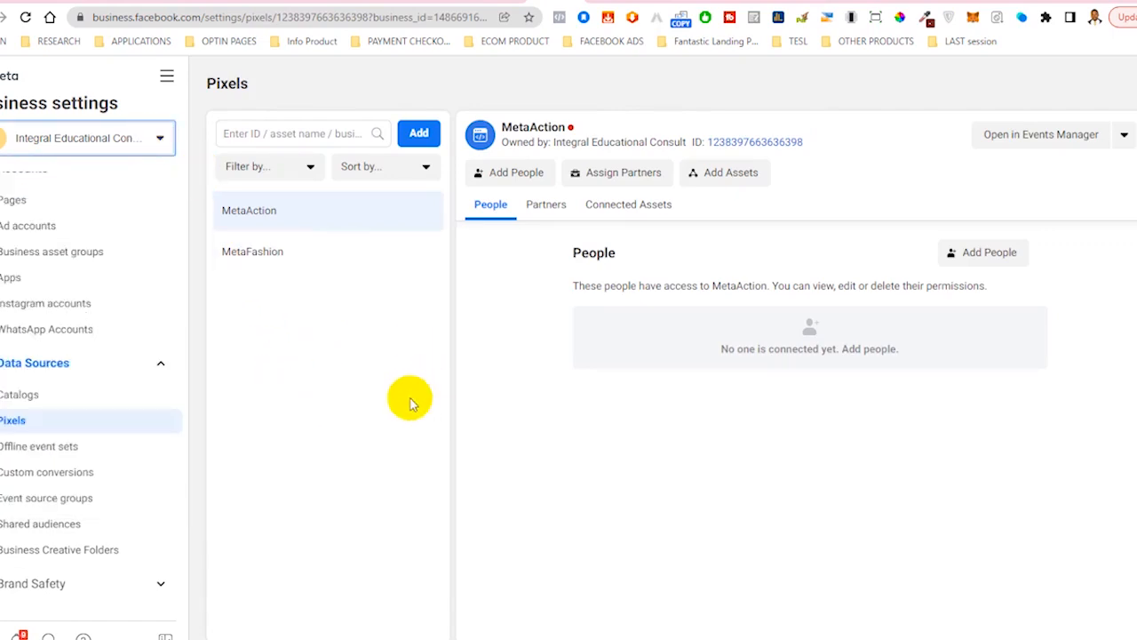
click(420, 132)
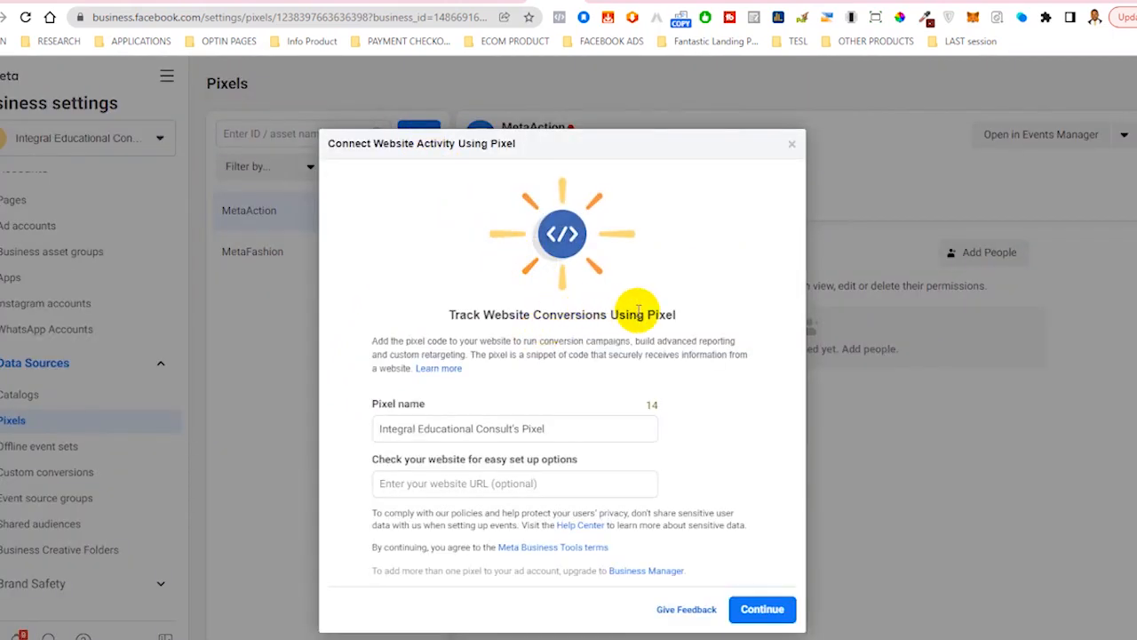
mouse_move(649, 310)
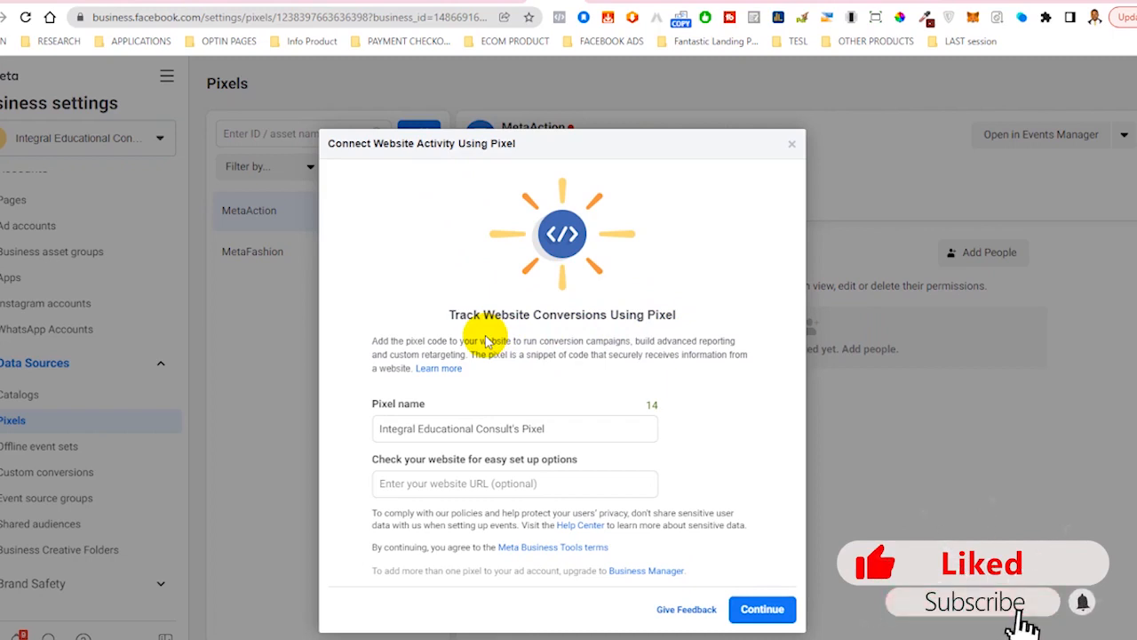
mouse_move(1084, 603)
text(Mega)
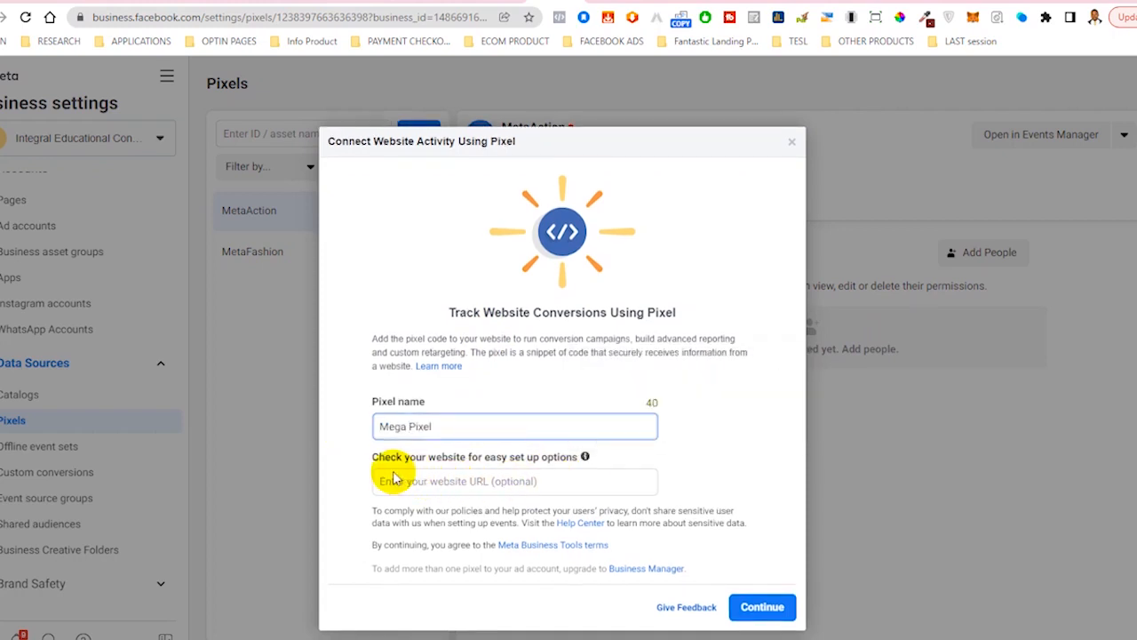
mouse_move(558, 460)
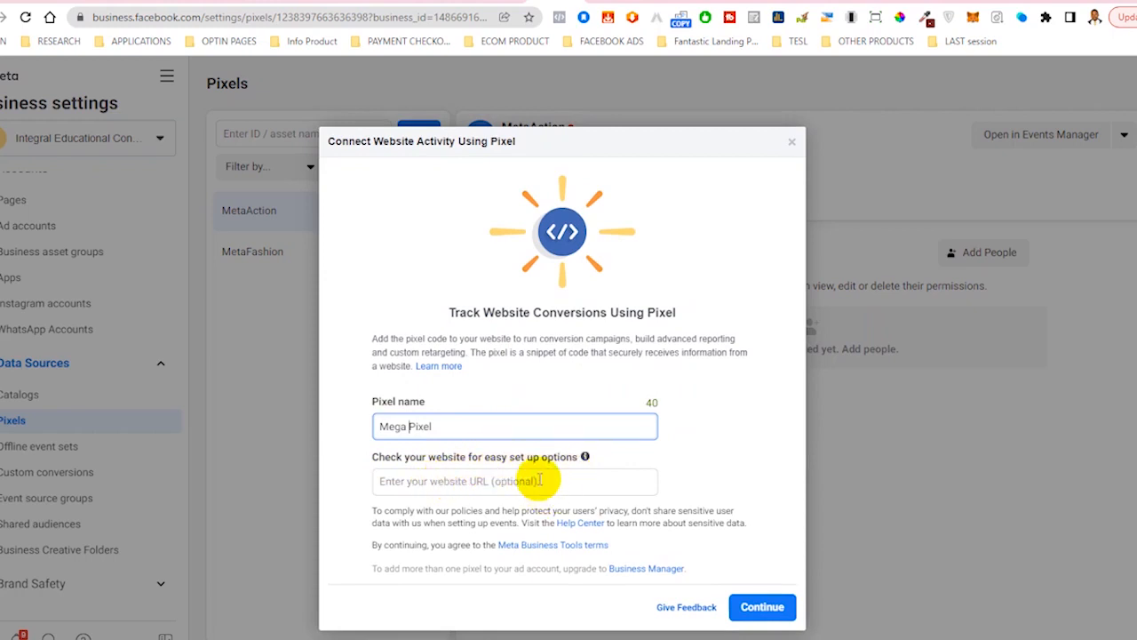
mouse_move(543, 480)
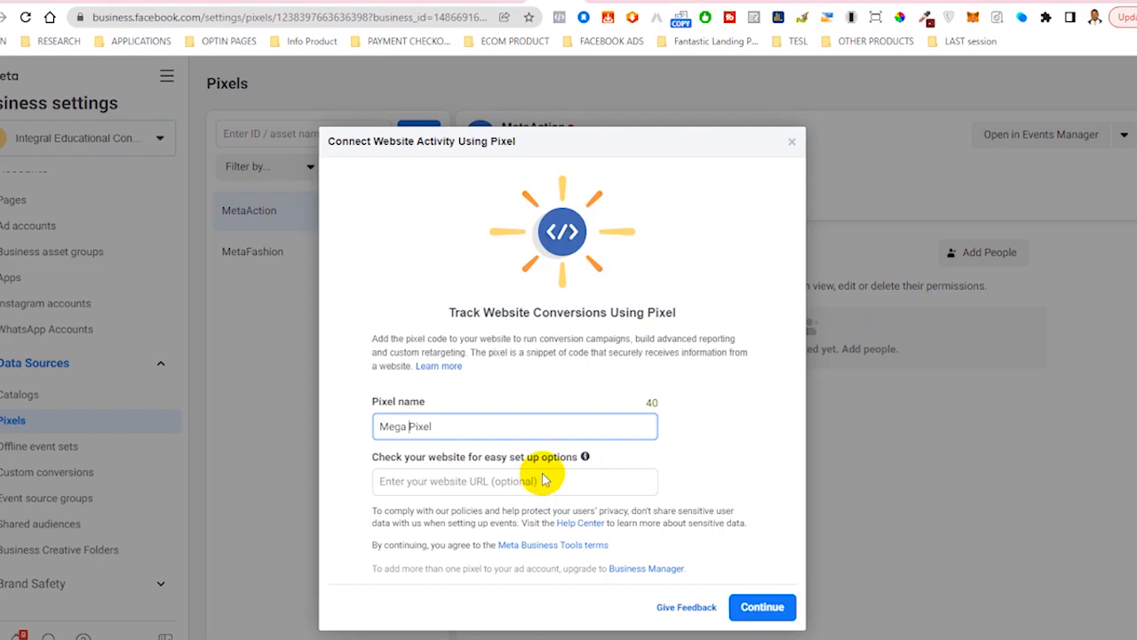
mouse_move(400, 470)
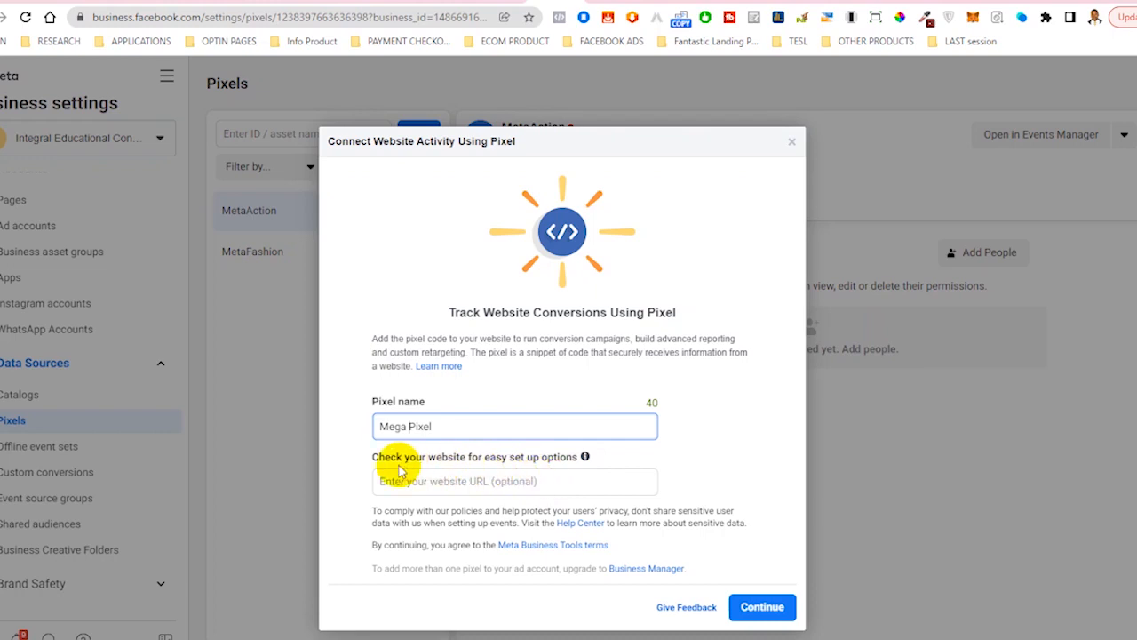
mouse_move(585, 455)
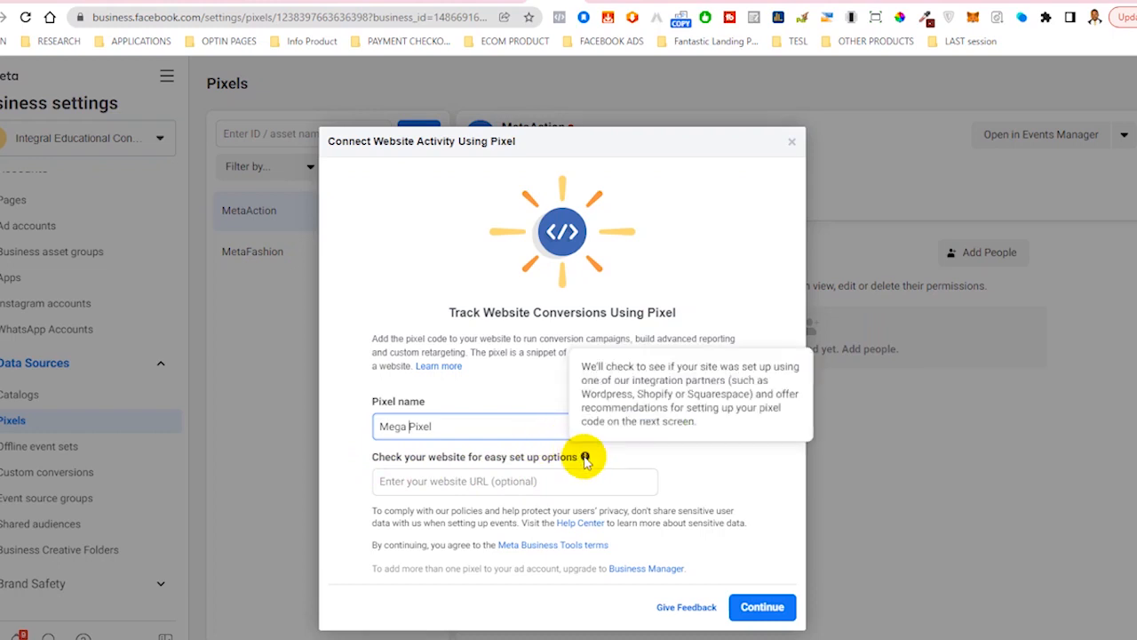
click(514, 480)
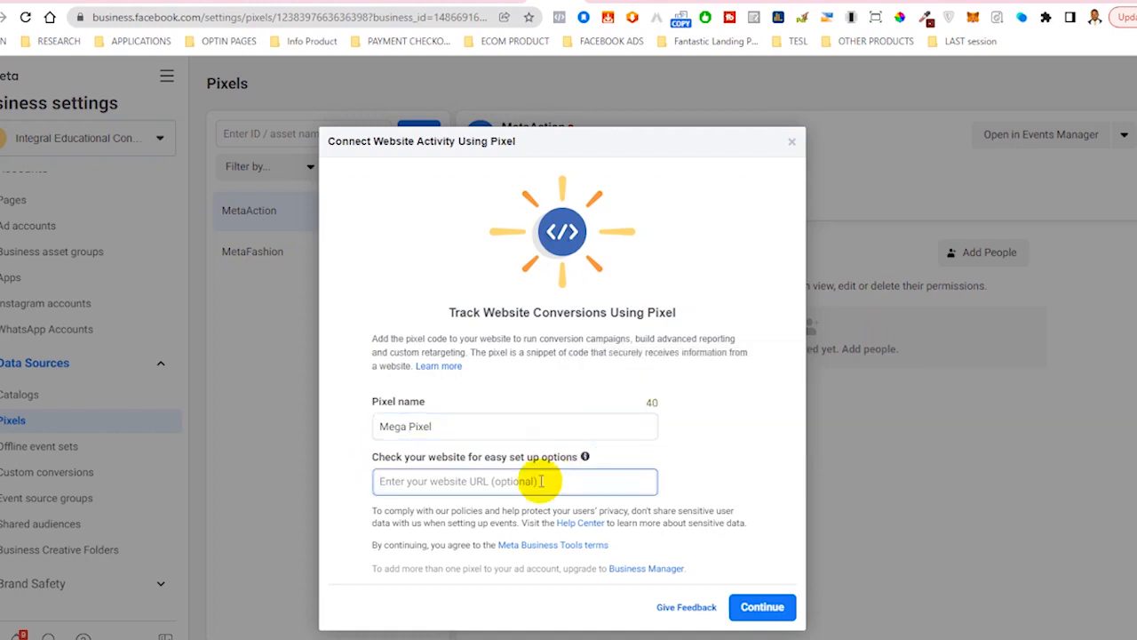
text(https://getvalue.work/freebizconsult/)
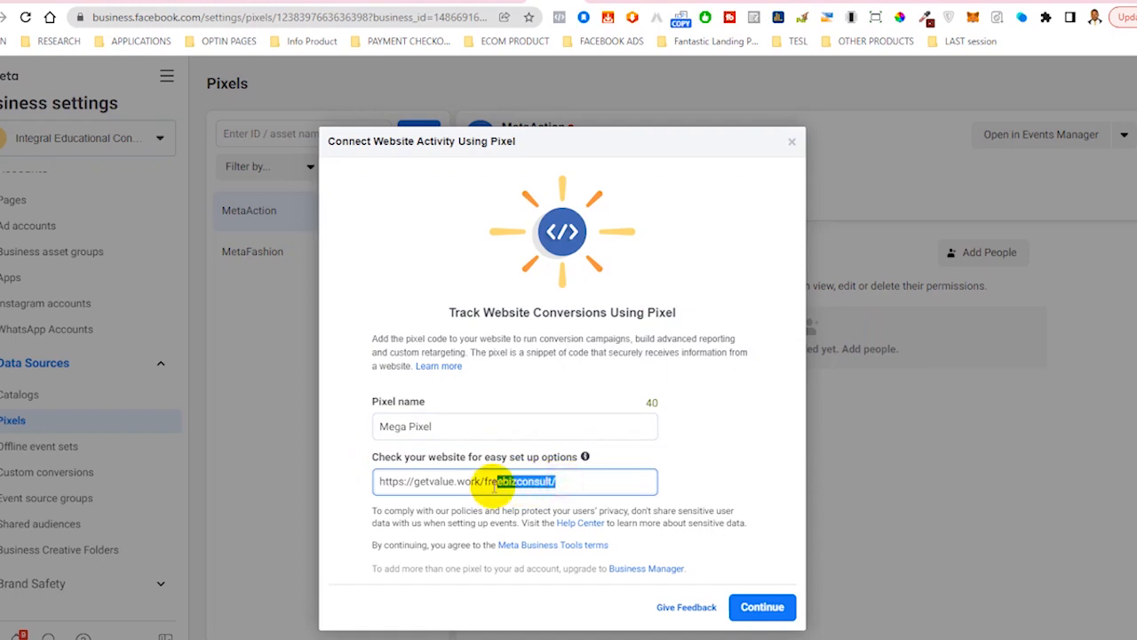
key(Backspace)
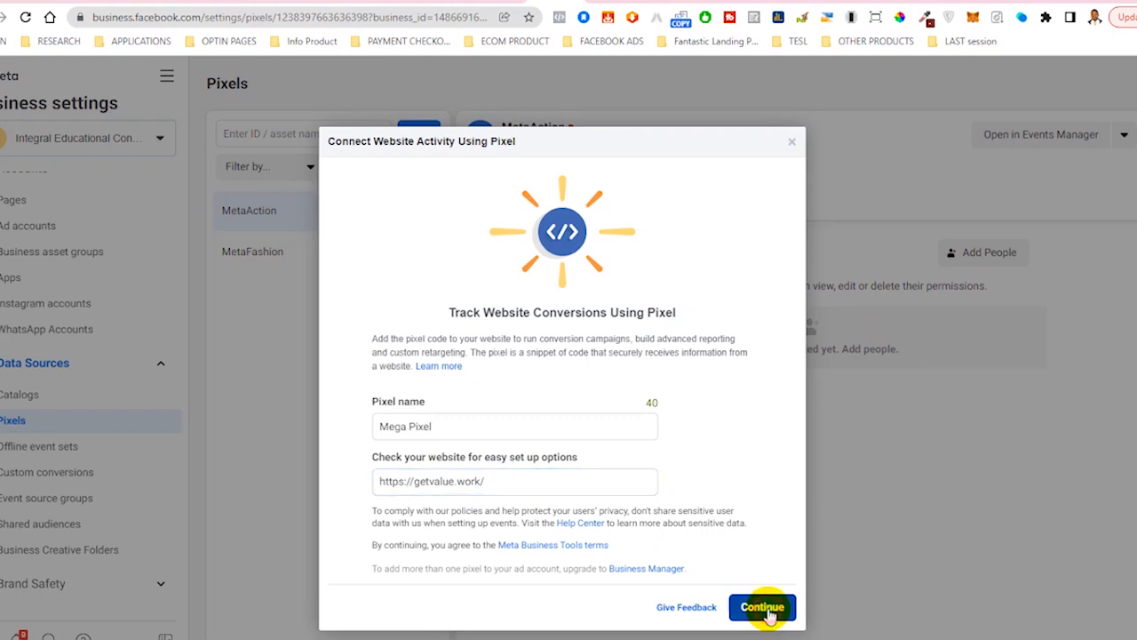
- Continue to create Mega Pixel, reaching the set-up-now prompt
click(761, 608)
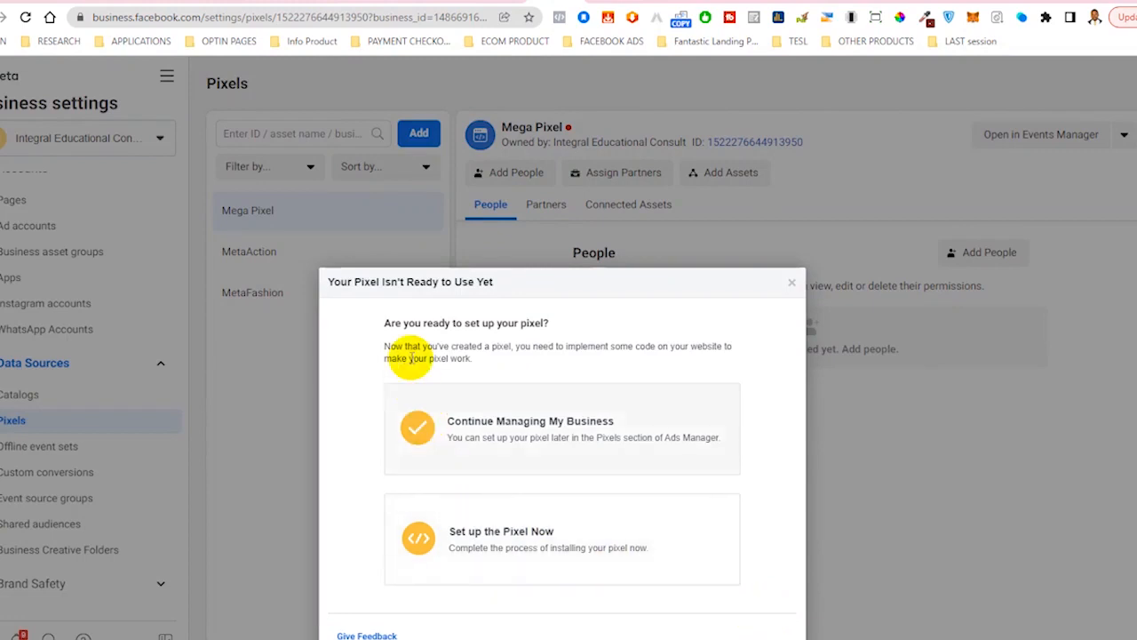
mouse_move(355, 294)
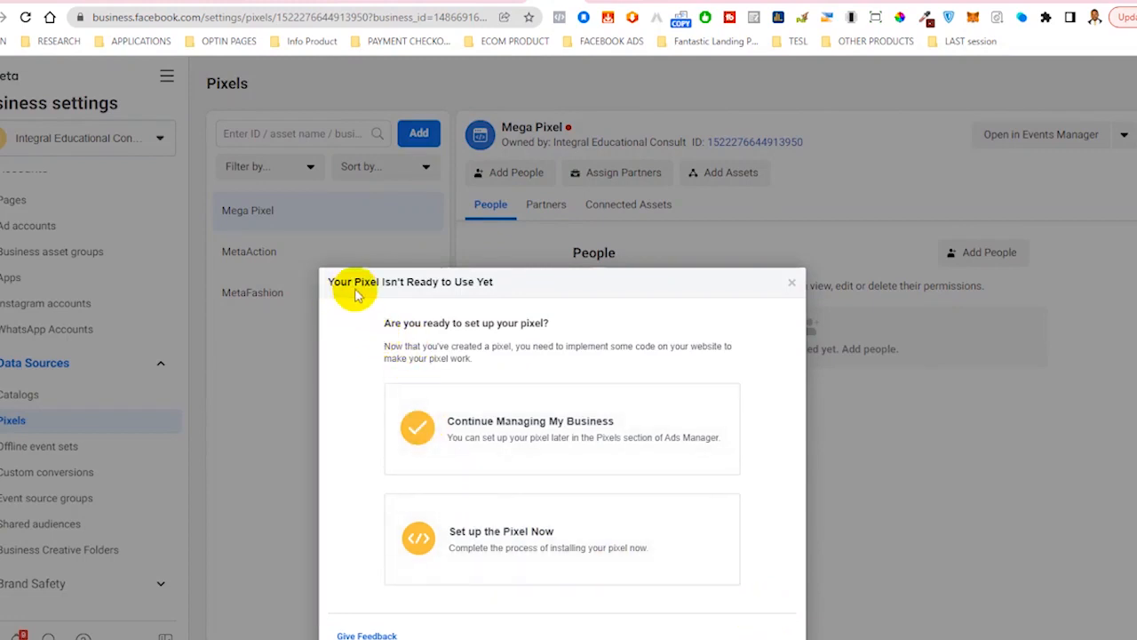
mouse_move(437, 344)
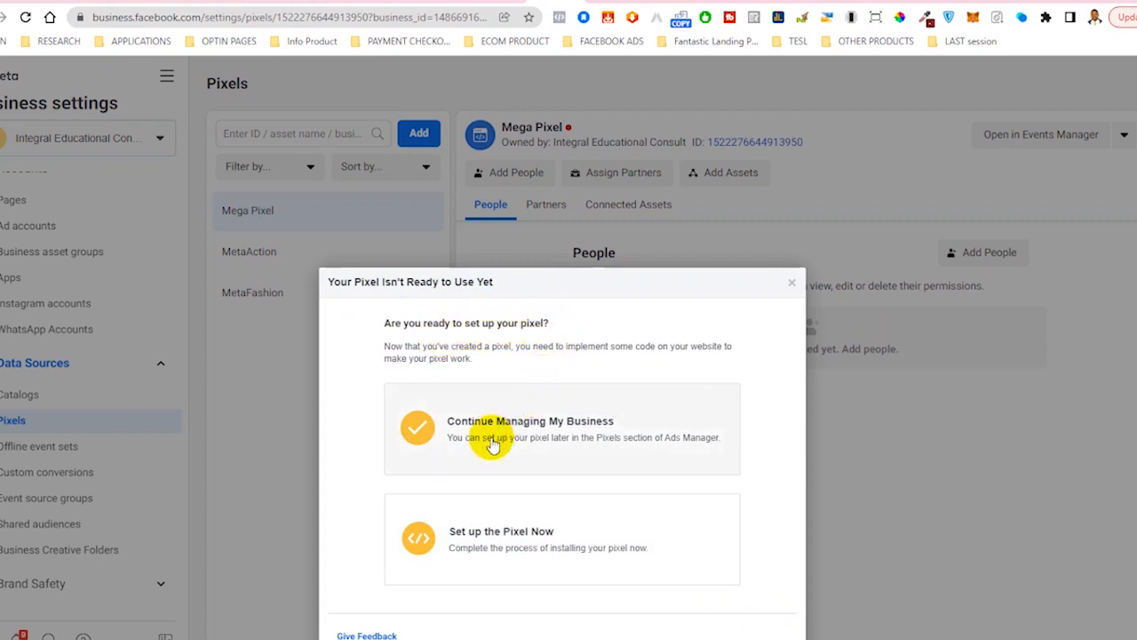
mouse_move(551, 429)
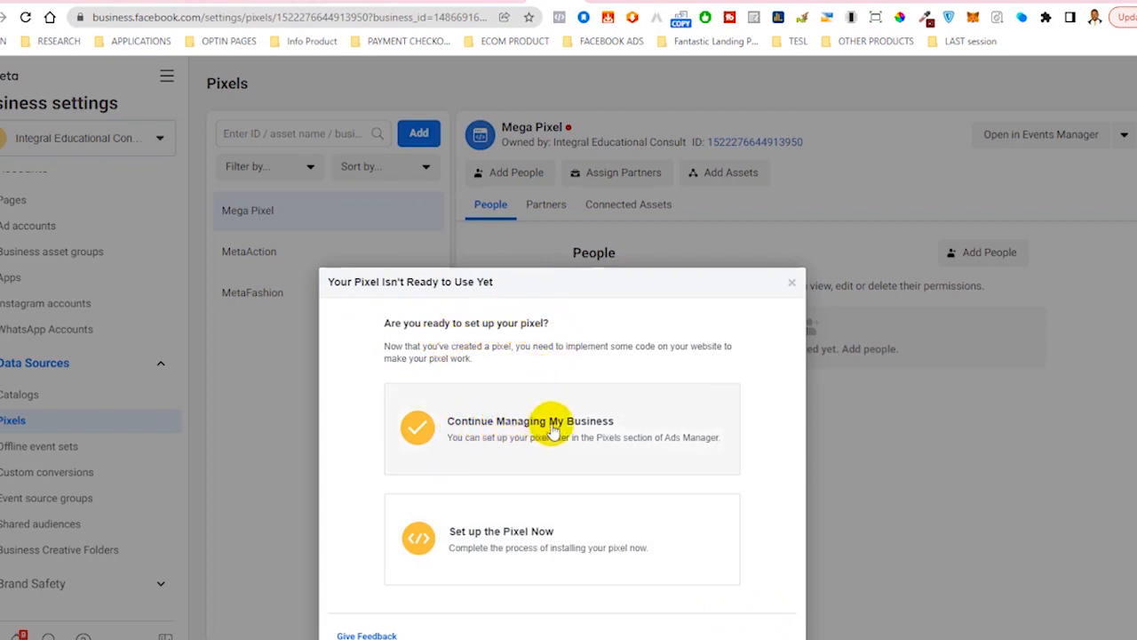
mouse_move(519, 542)
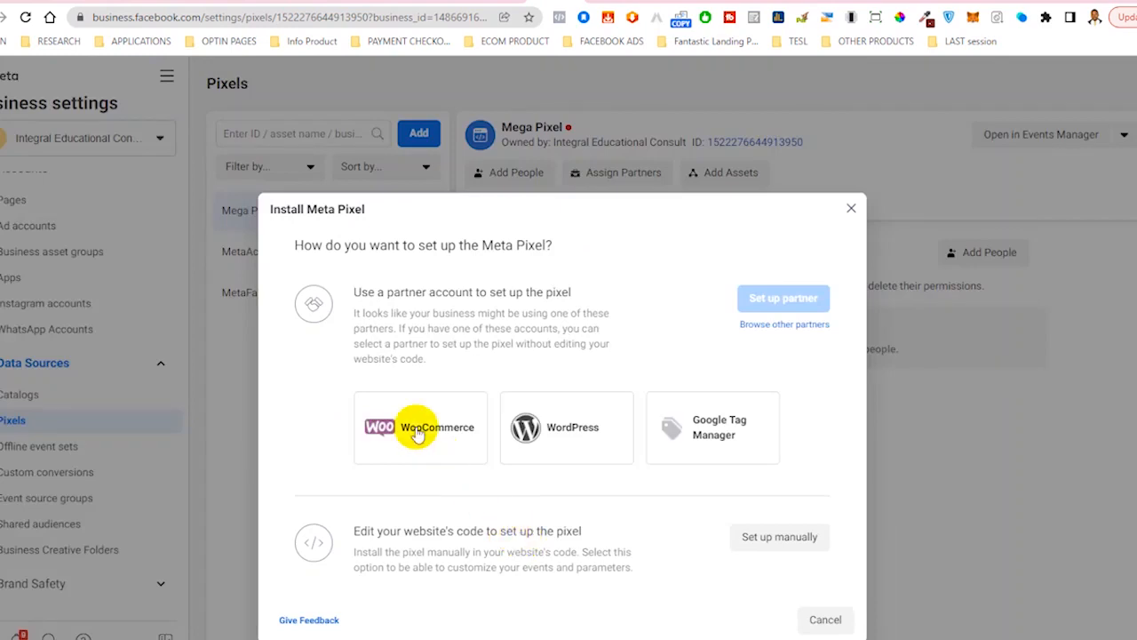
mouse_move(316, 270)
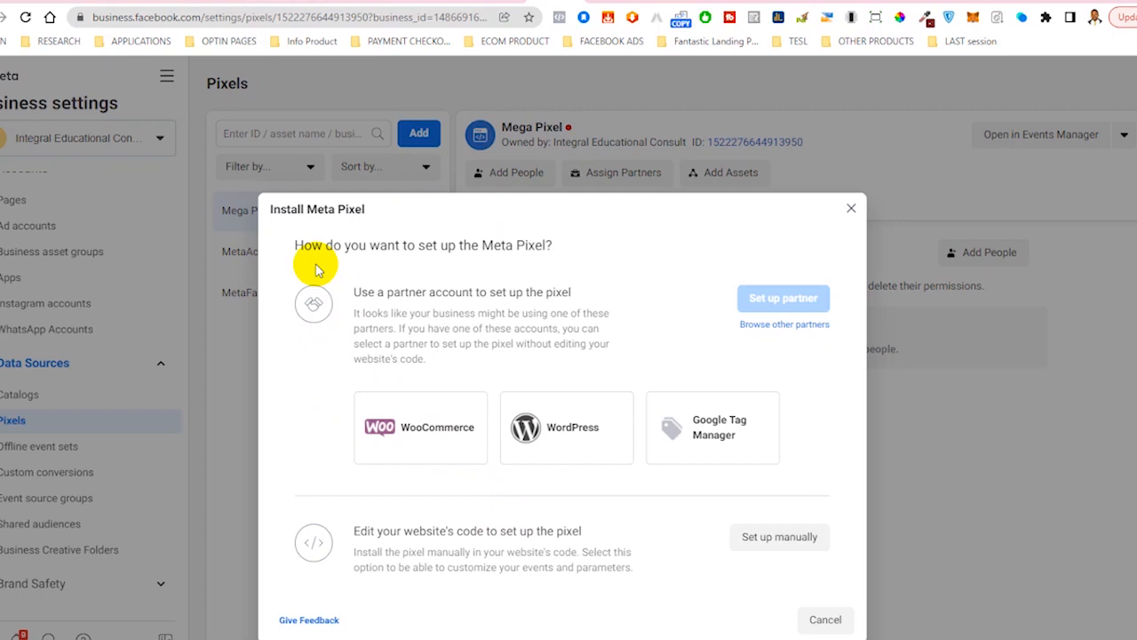
- Look through the Connect Your WordPress Account guide and close it
click(565, 427)
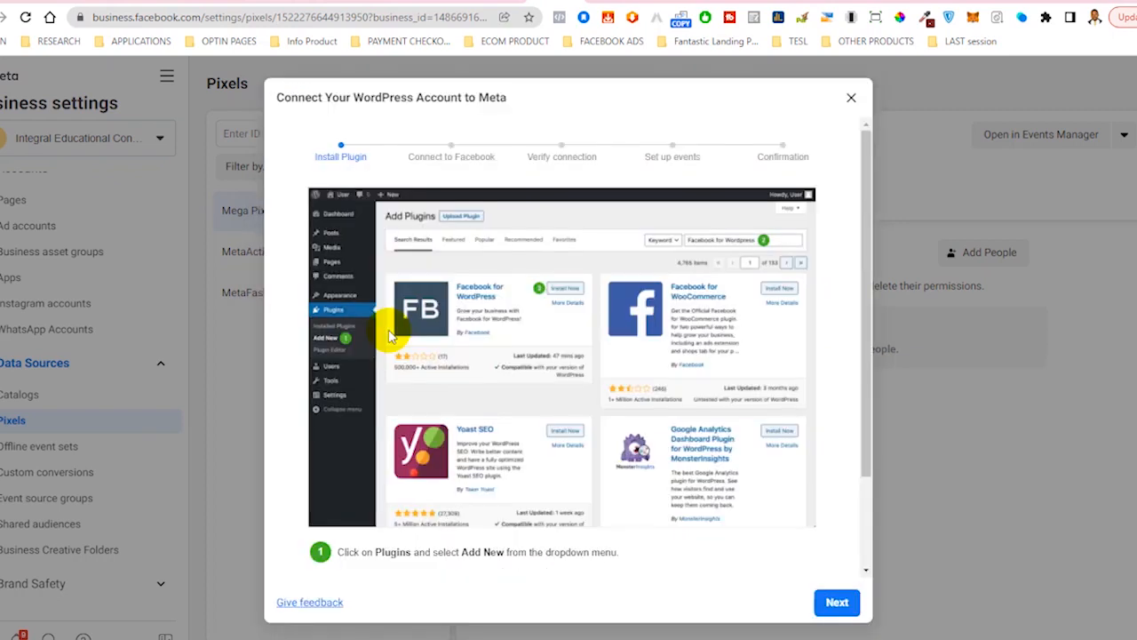
mouse_move(353, 193)
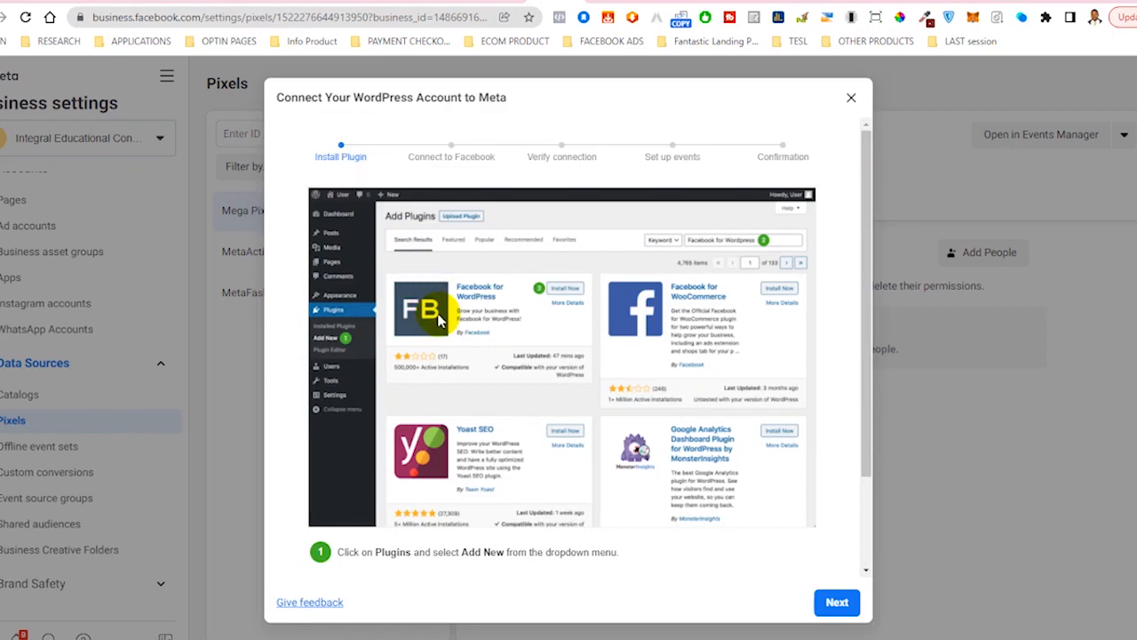
mouse_move(435, 258)
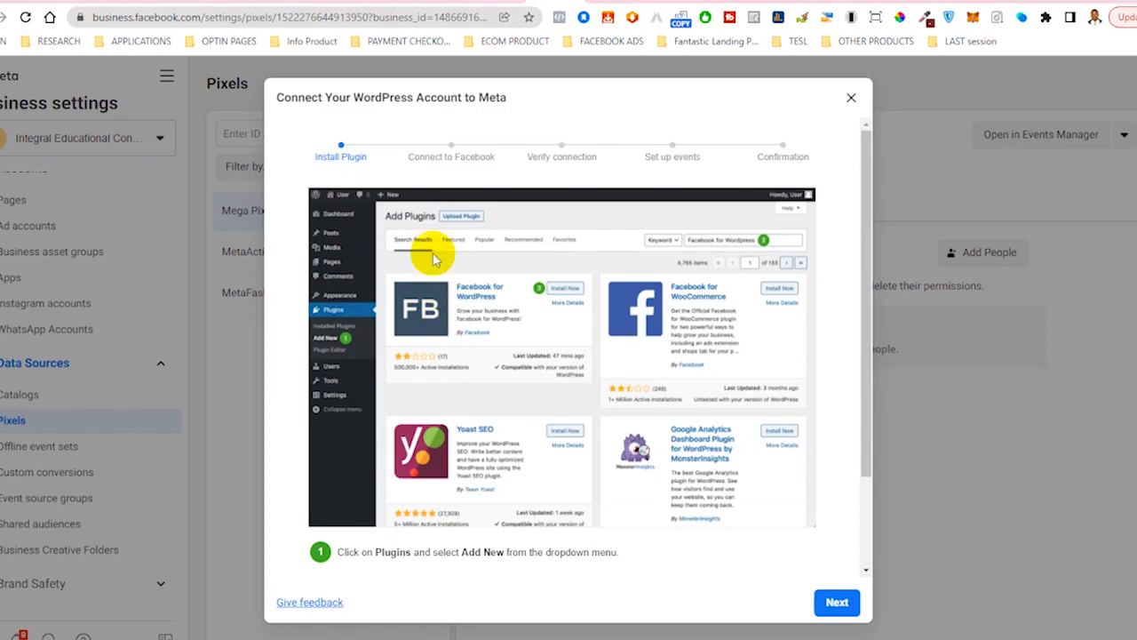
mouse_move(453, 167)
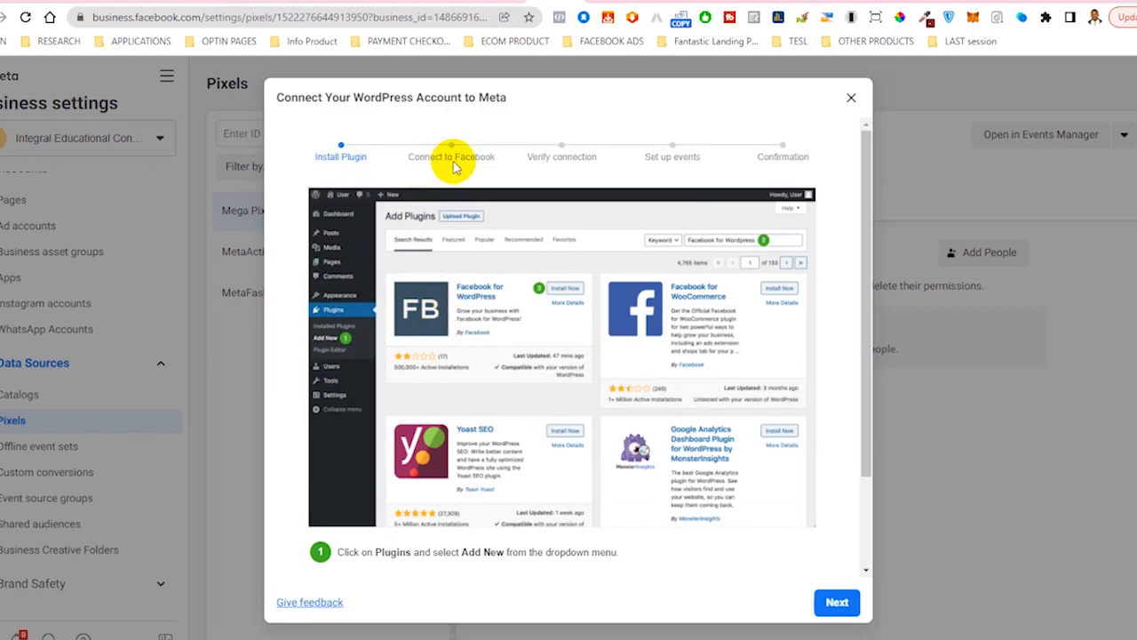
mouse_move(460, 199)
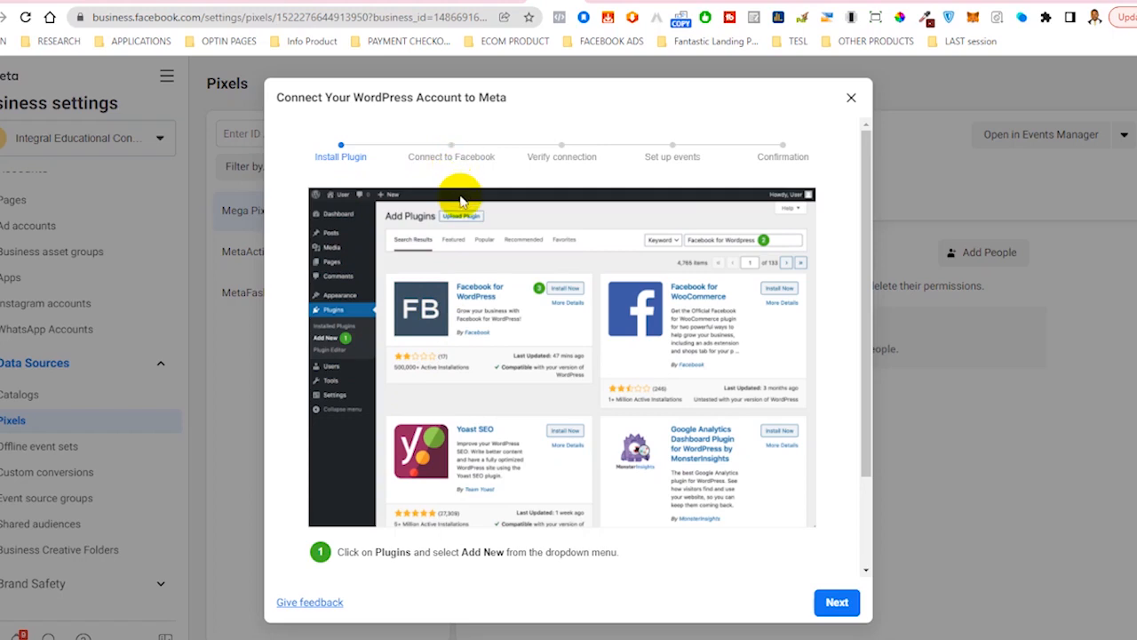
mouse_move(626, 158)
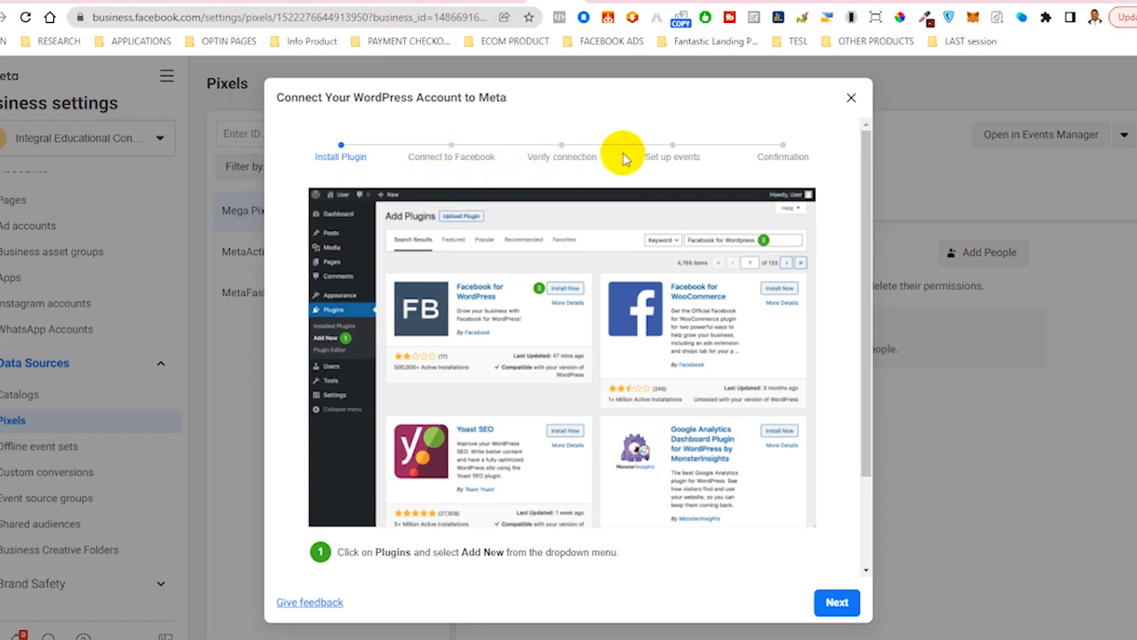
mouse_move(725, 253)
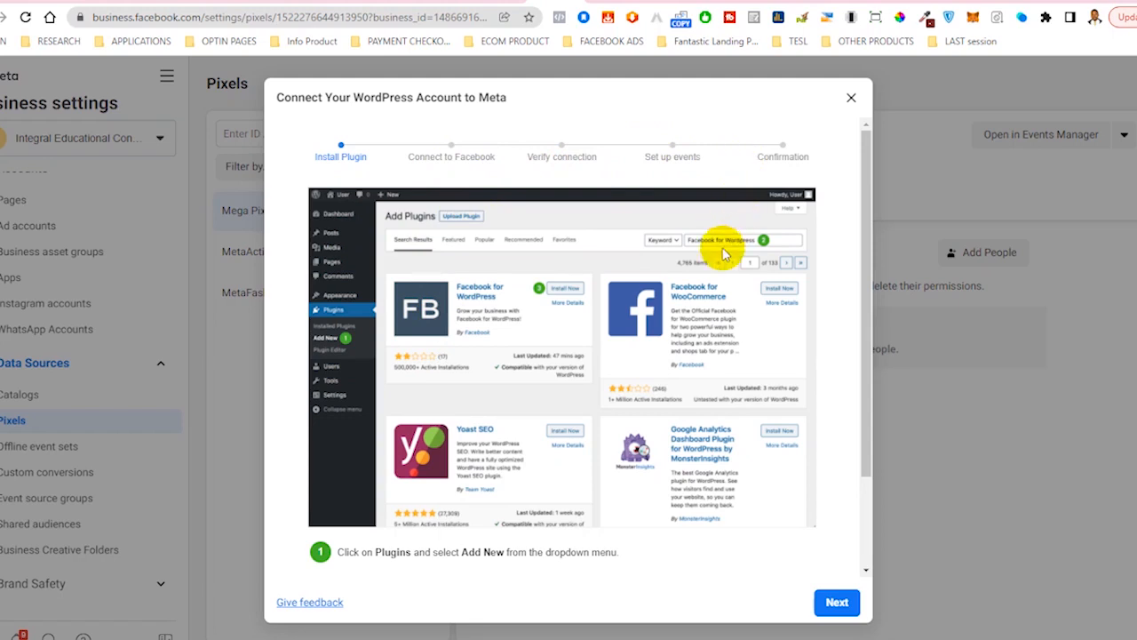
scroll(down, 3)
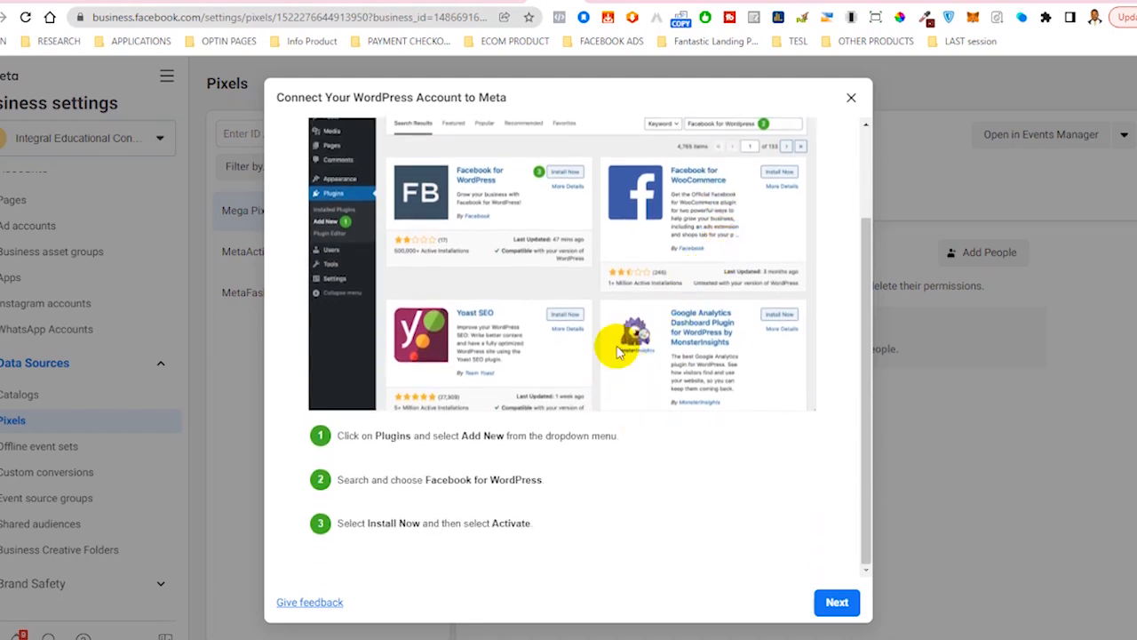
mouse_move(721, 508)
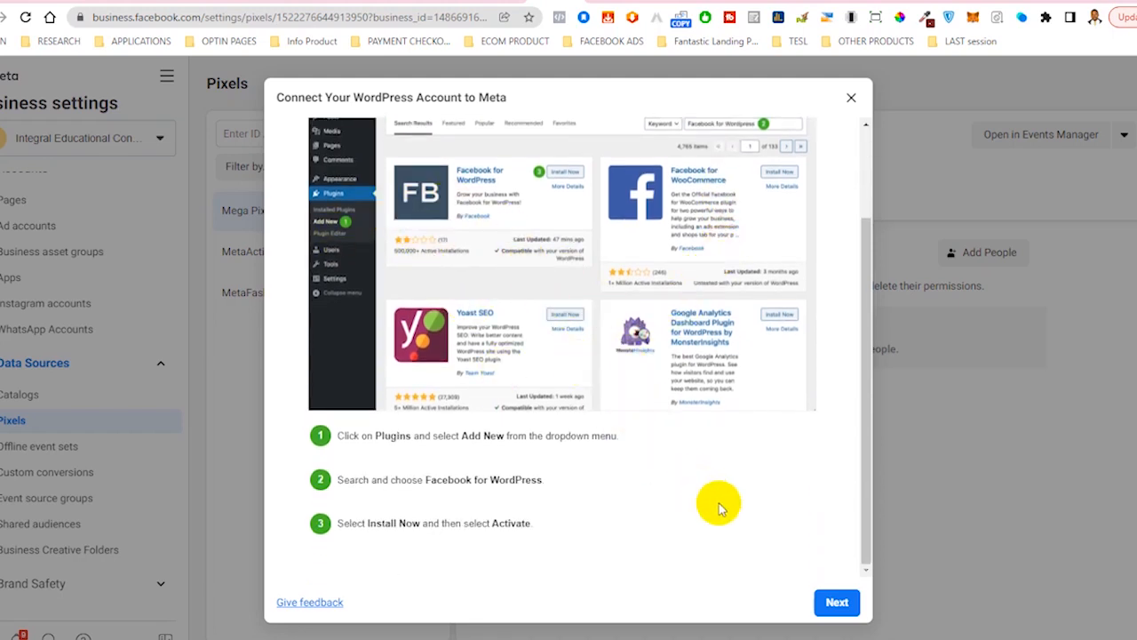
mouse_move(771, 433)
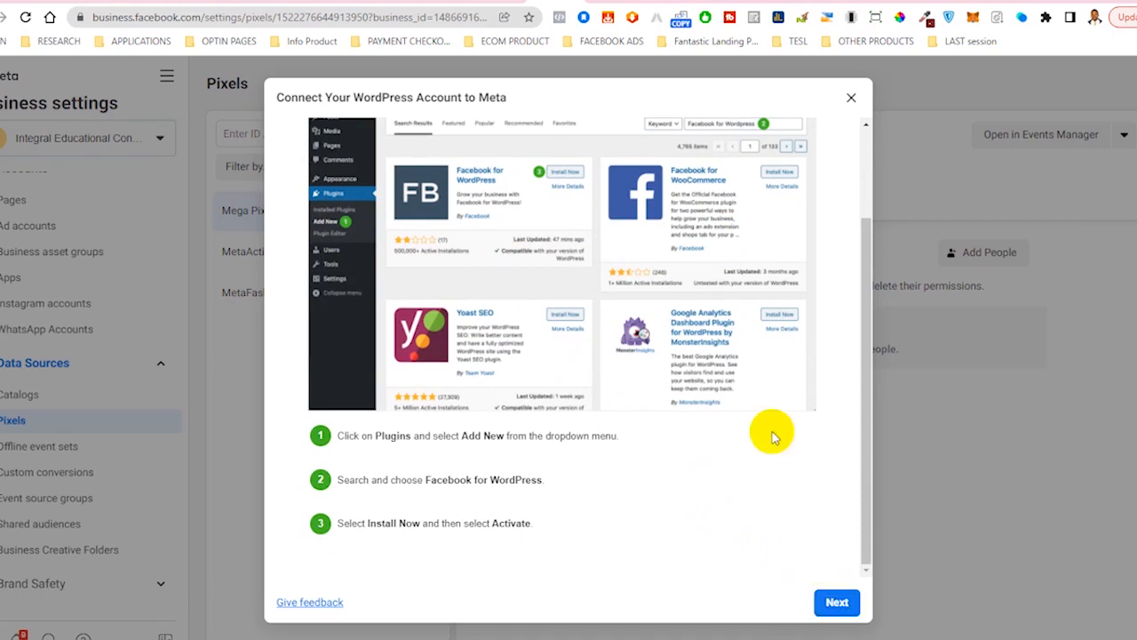
click(849, 96)
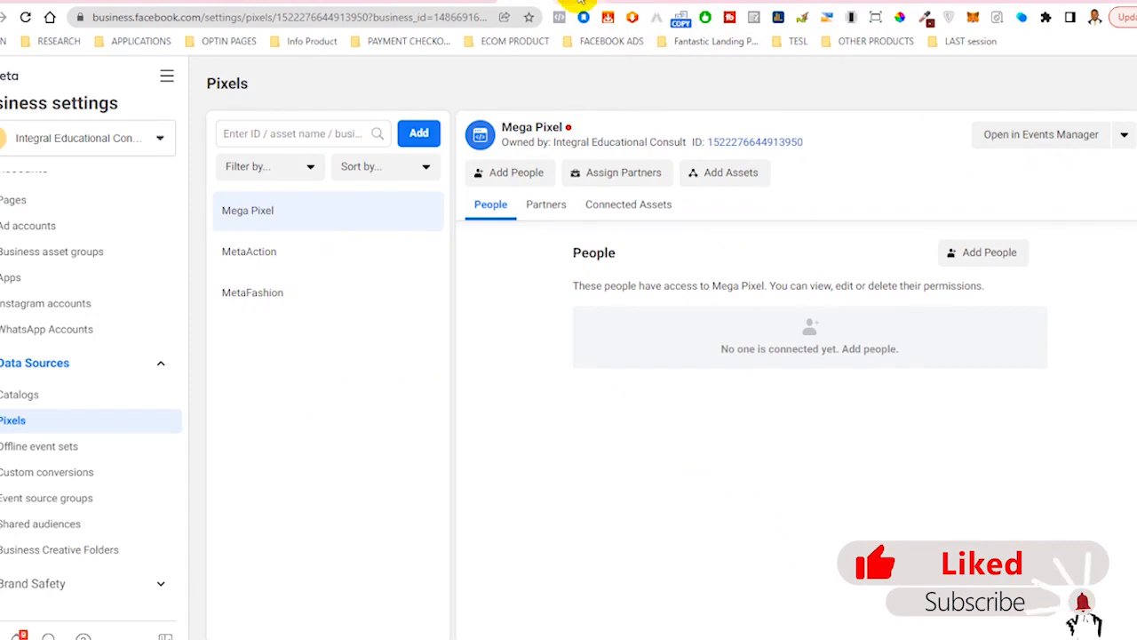
- In Events Manager continue Mega Pixel setup via Meta Pixel and choose Install code manually
click(1040, 135)
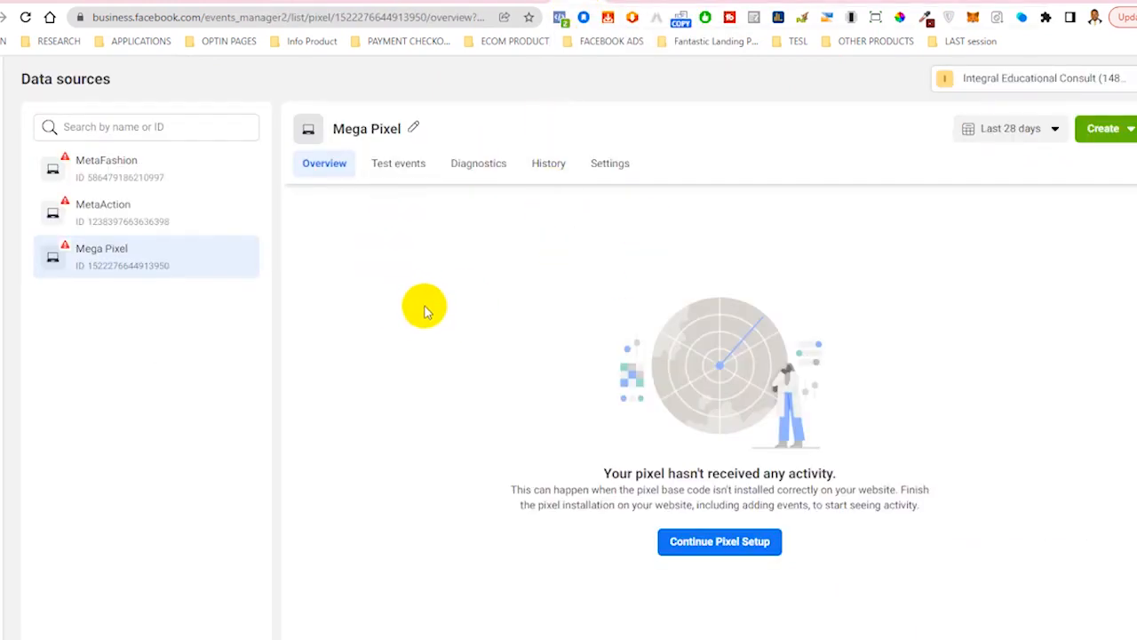
mouse_move(110, 267)
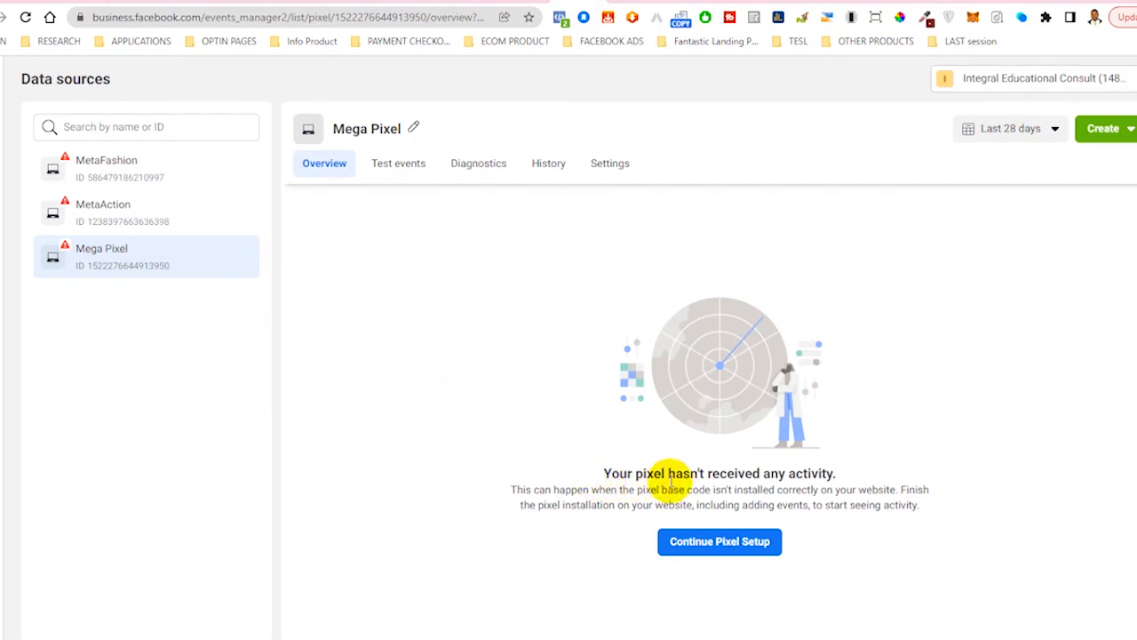
mouse_move(523, 505)
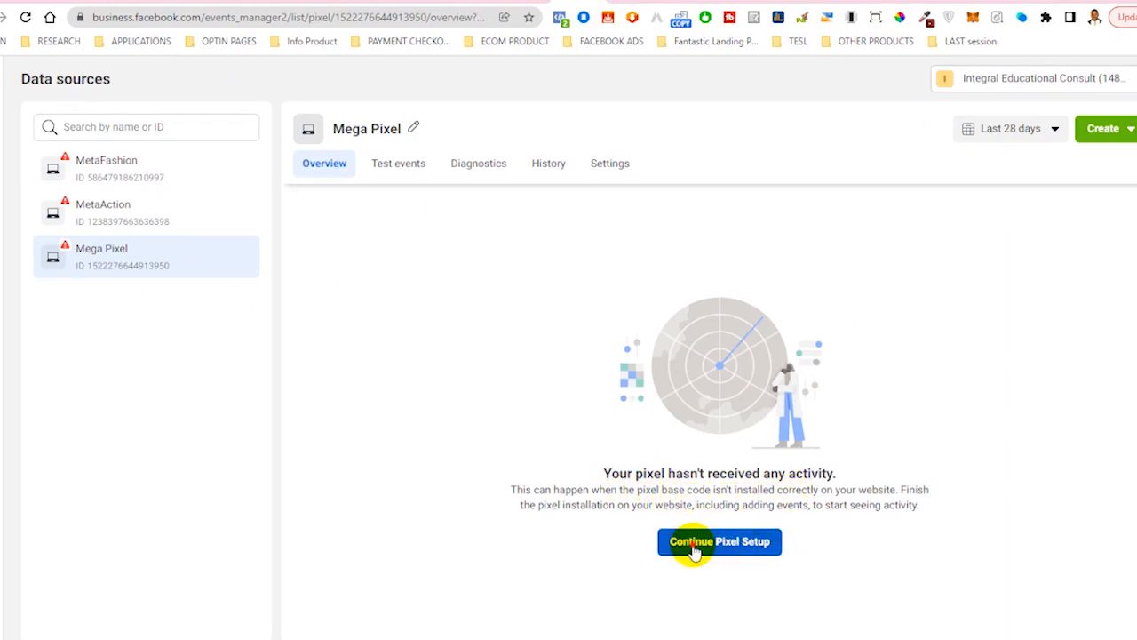
click(717, 540)
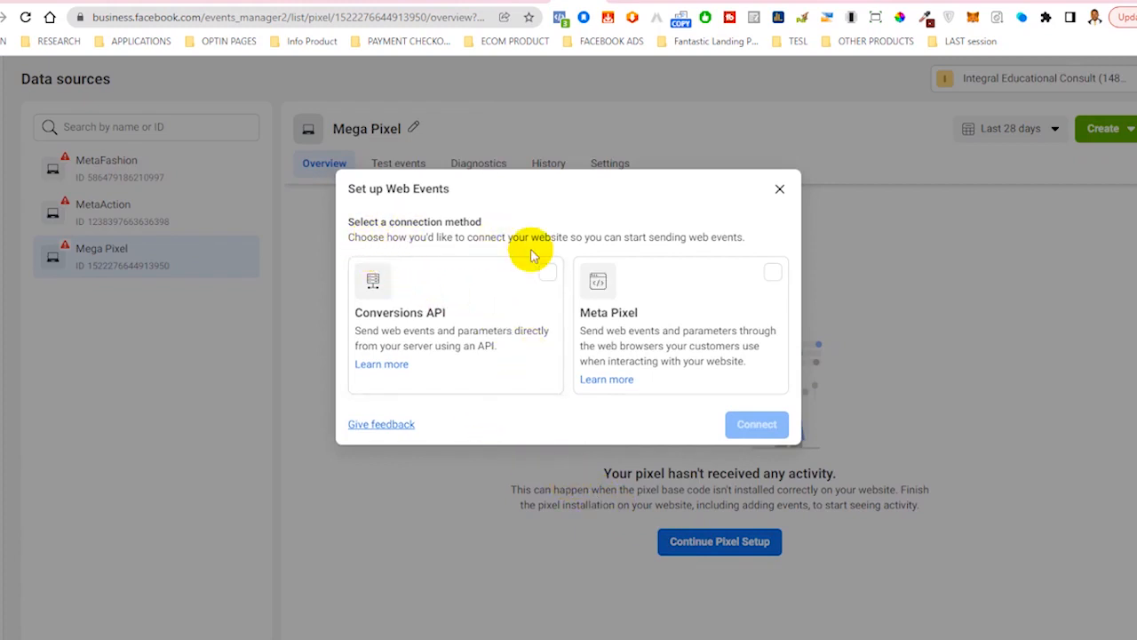
click(679, 327)
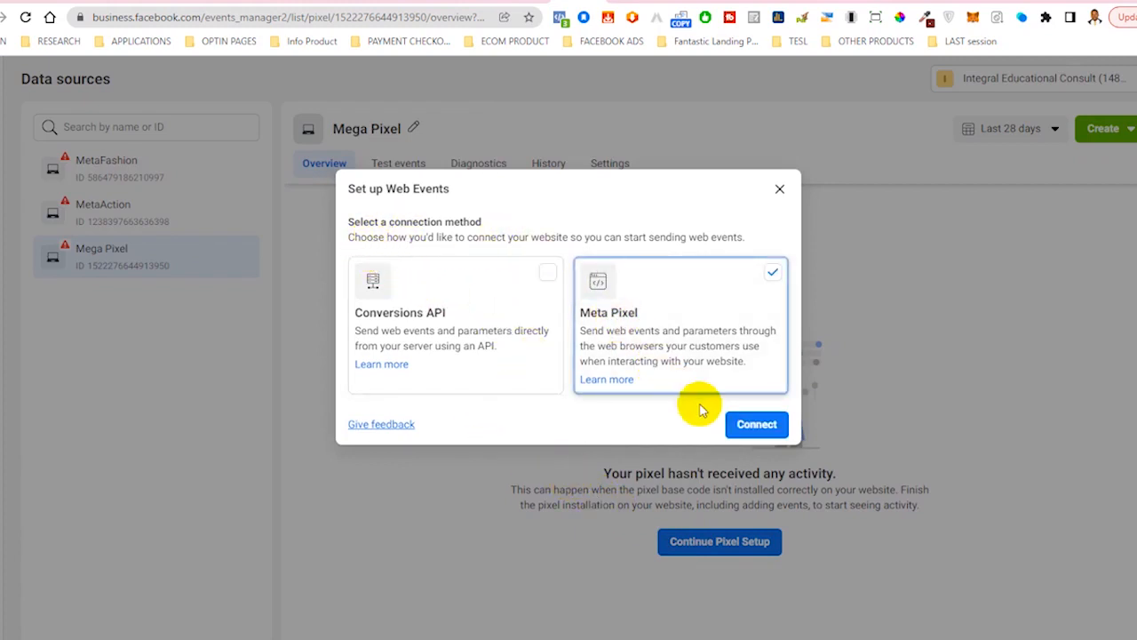
click(757, 423)
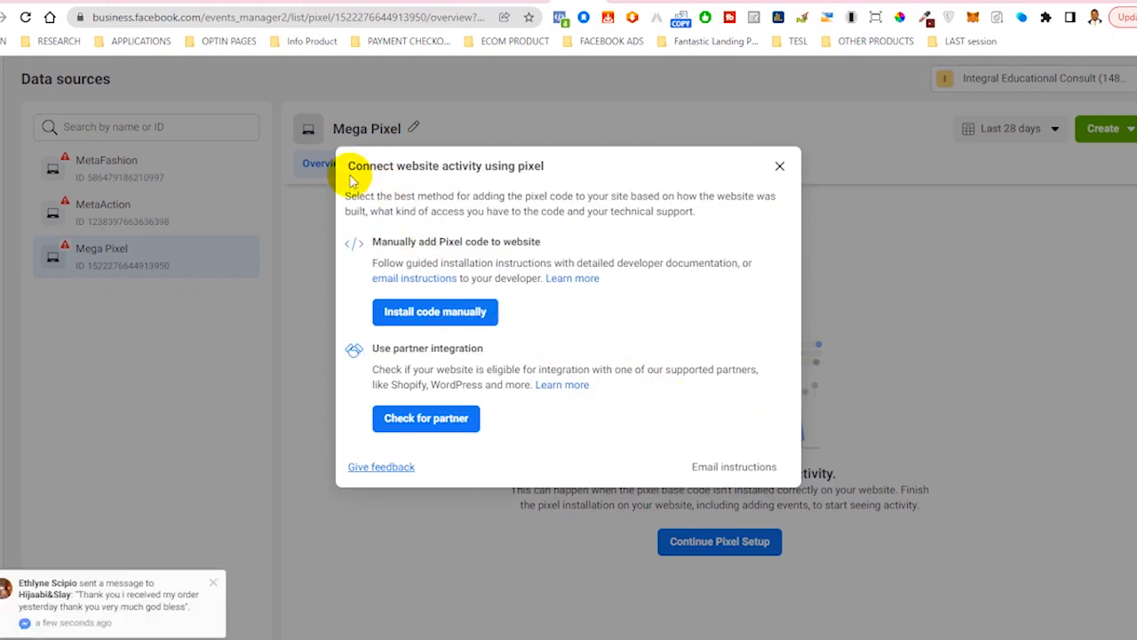
mouse_move(371, 182)
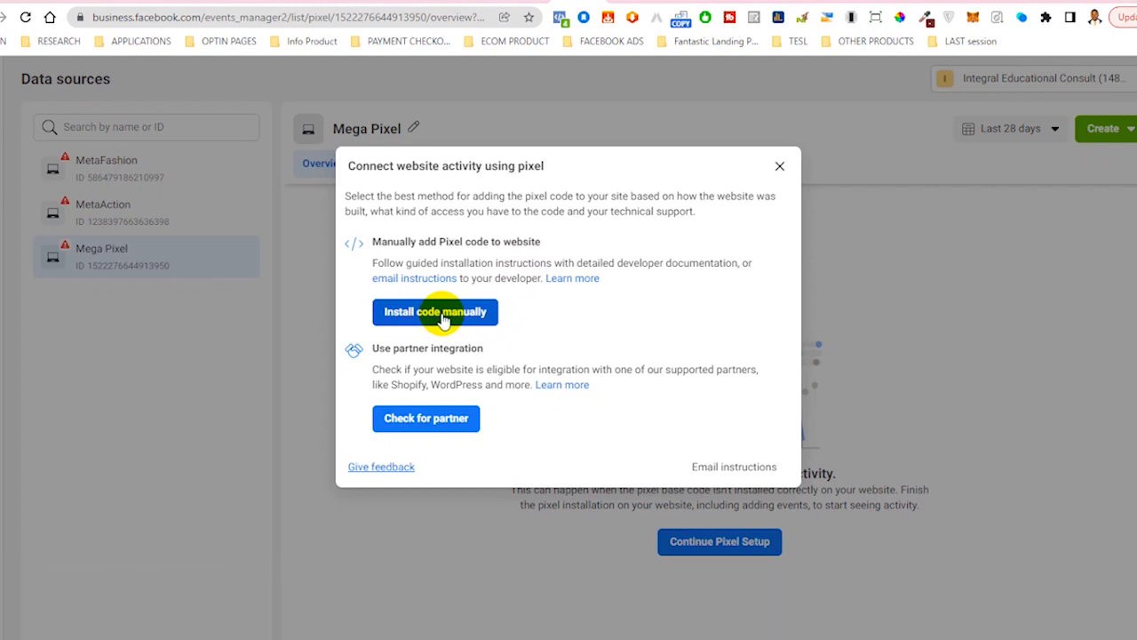
click(433, 312)
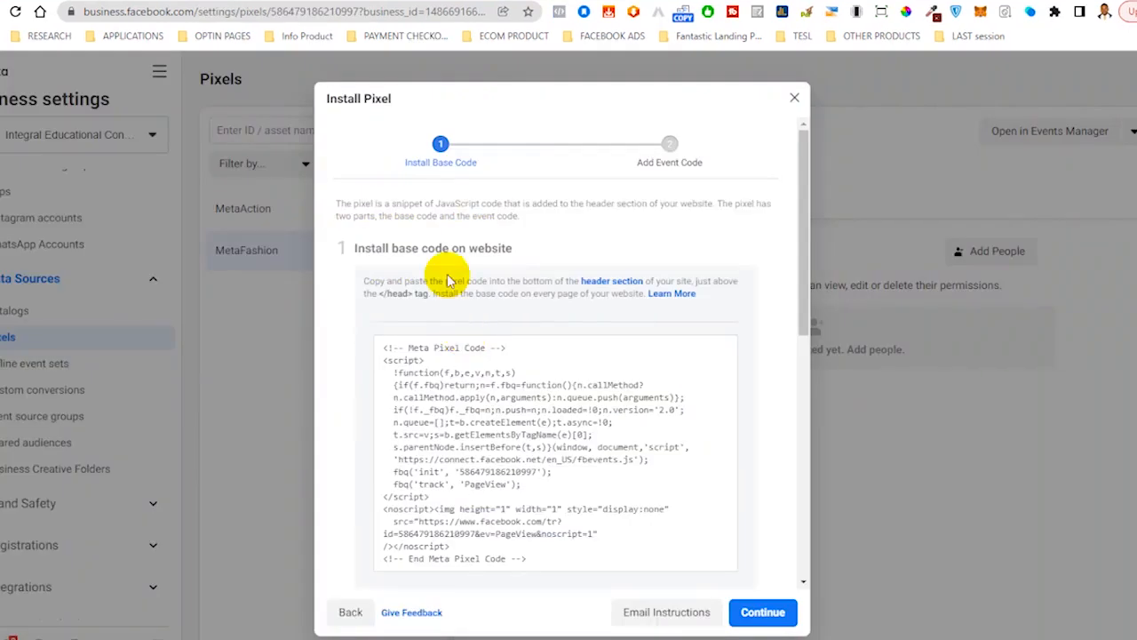
- Copy the pixel base code to the clipboard and switch to the Notepad note
click(554, 444)
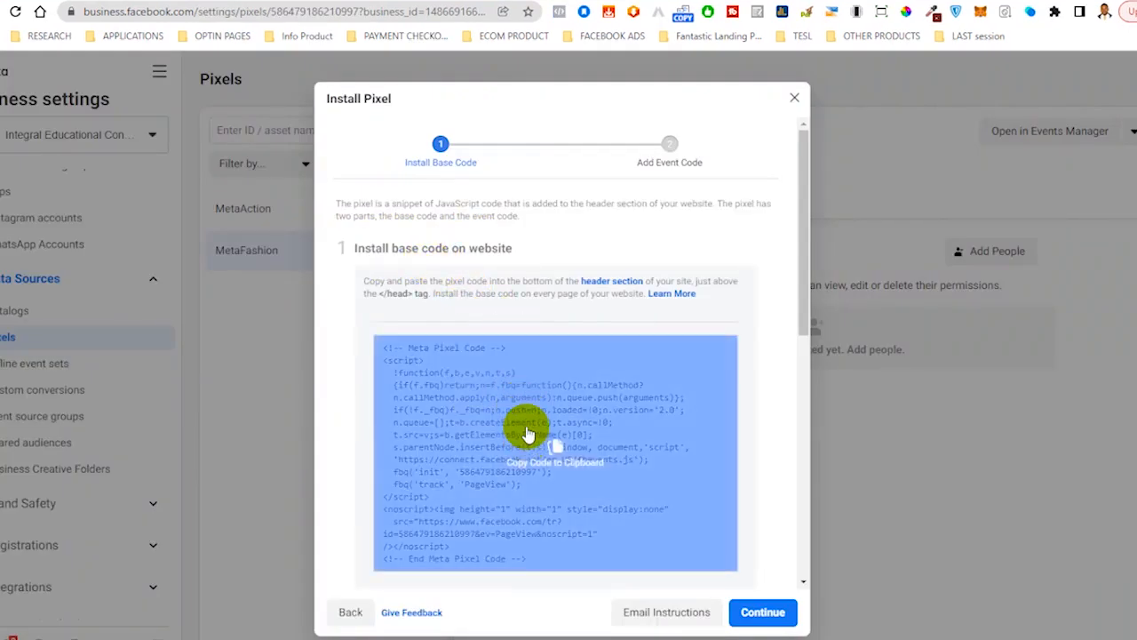
click(530, 434)
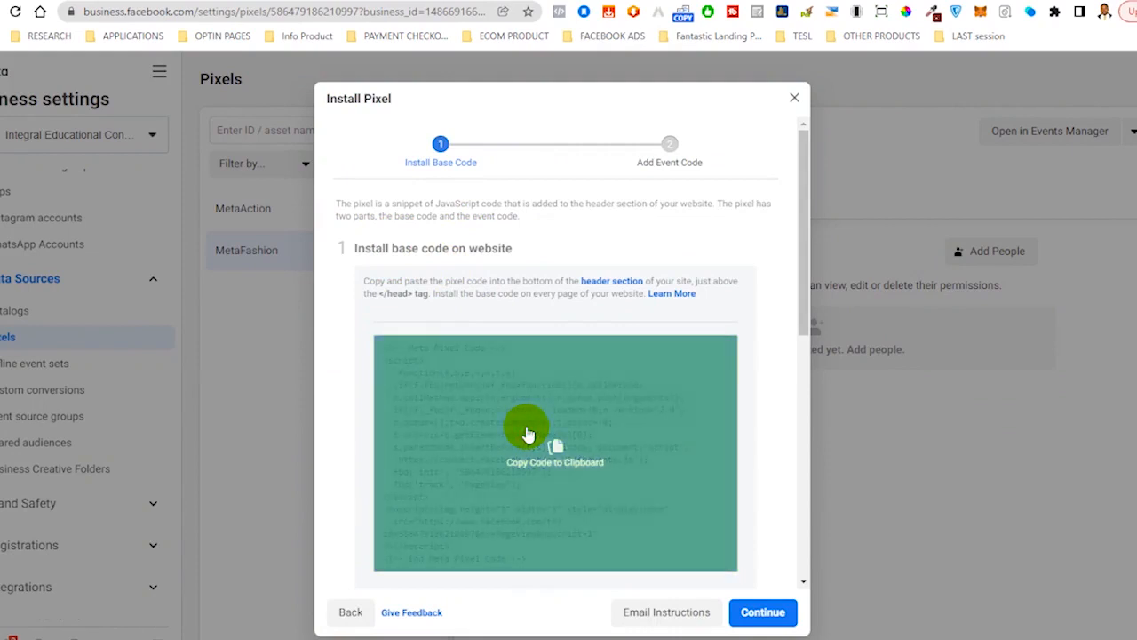
click(555, 448)
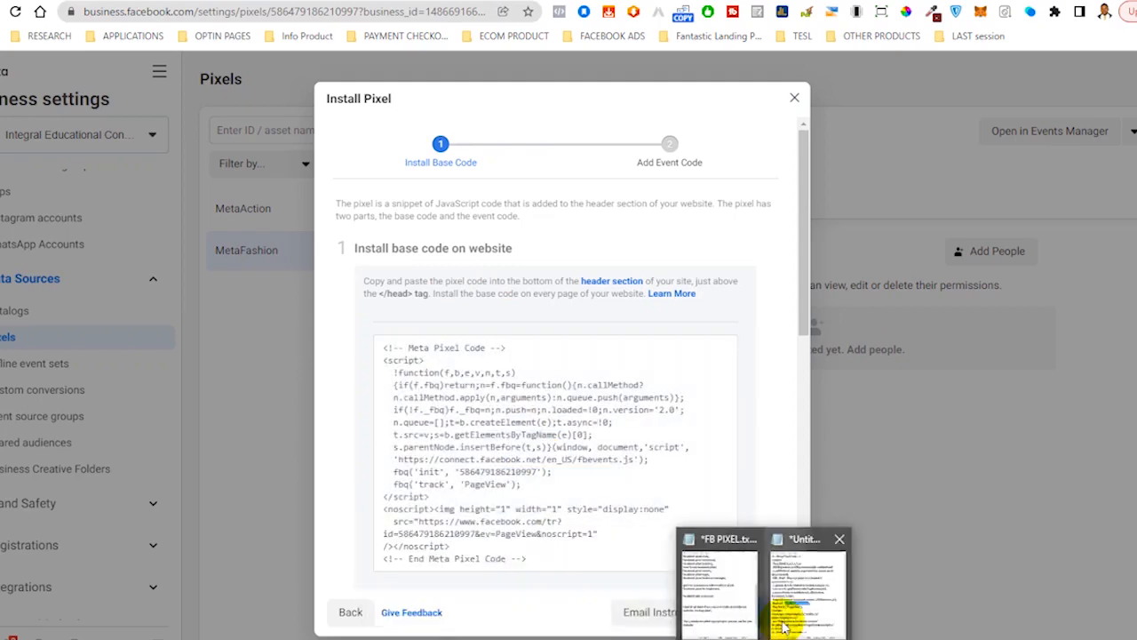
click(803, 587)
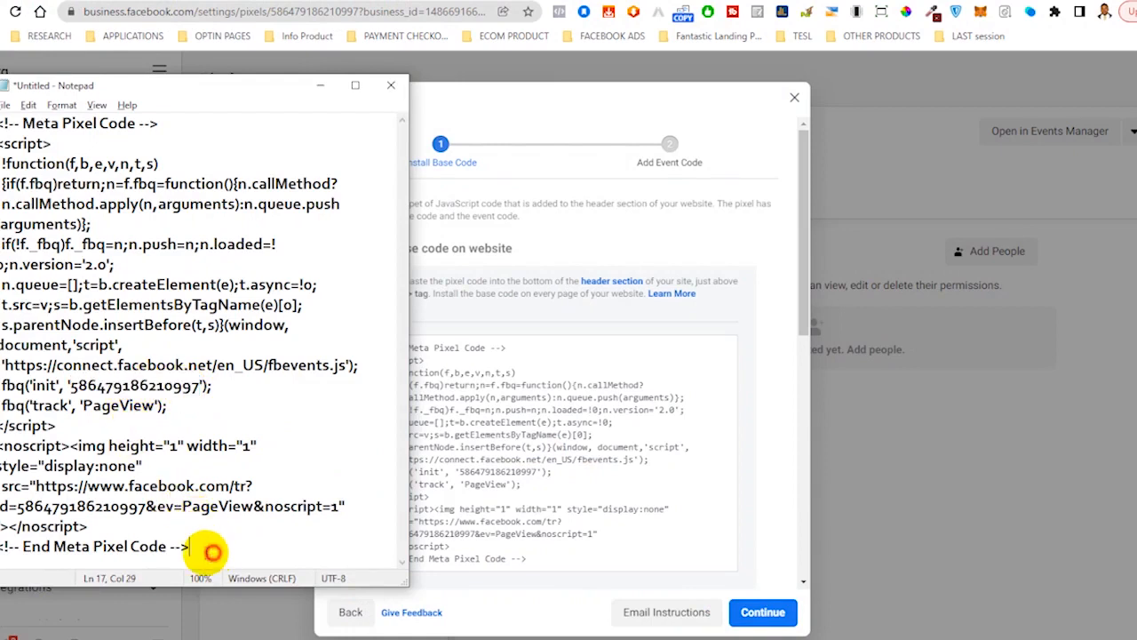
- Select all in Notepad before returning to the getvalue.work browser tab
key(ctrl+a)
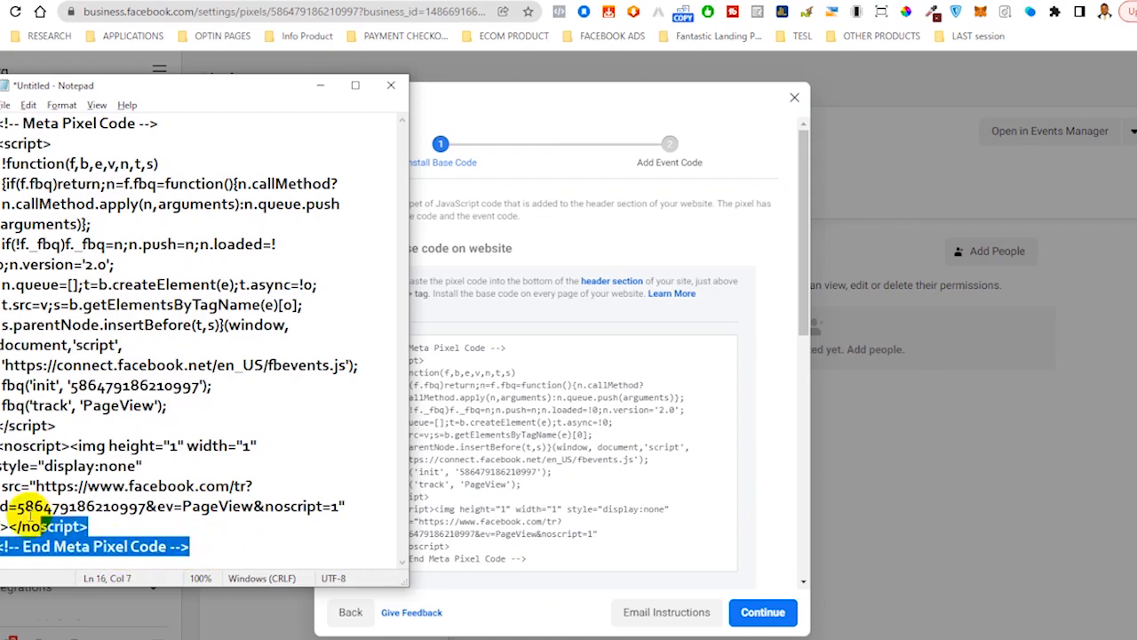
key(ctrl+a)
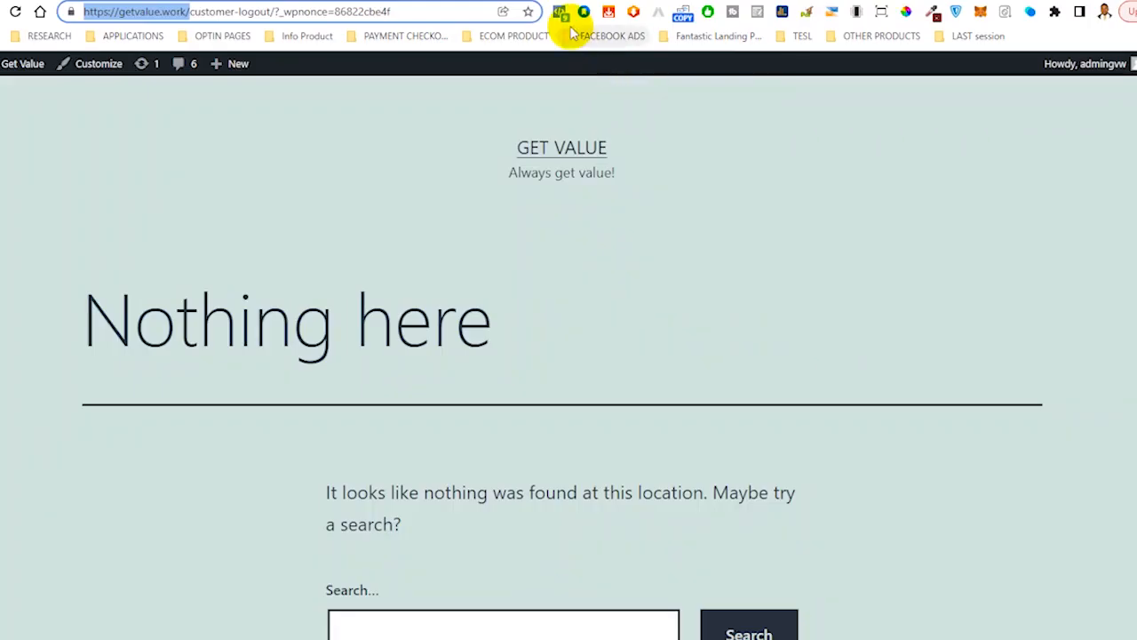
- Use Facebook Pixel Helper to list the three pixels detected on getvalue.work
click(562, 11)
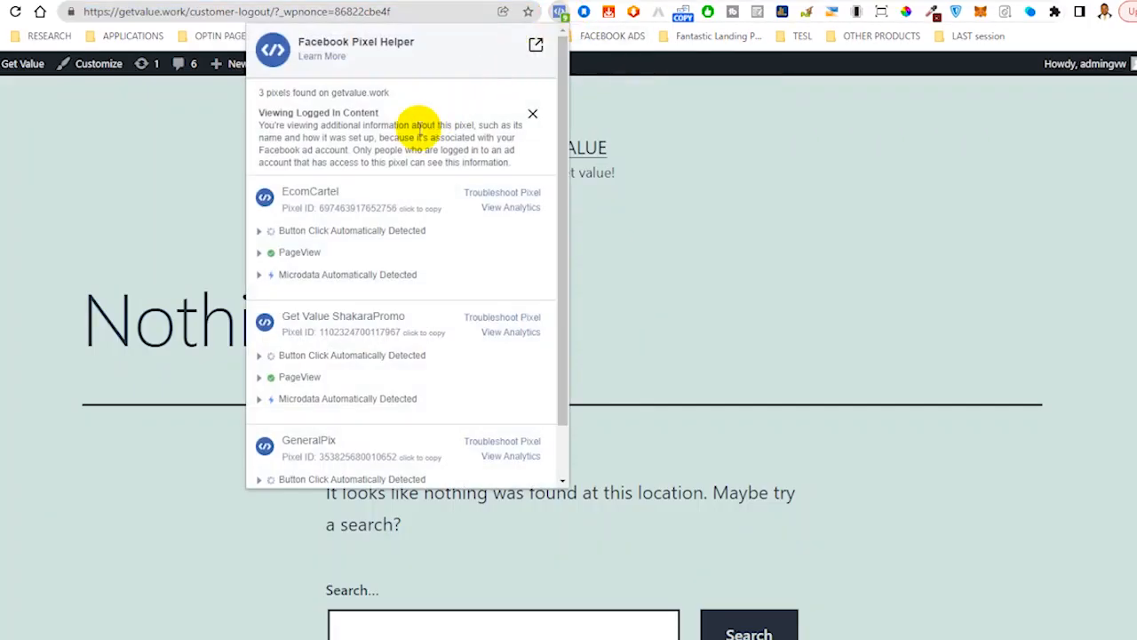
scroll(down, 3)
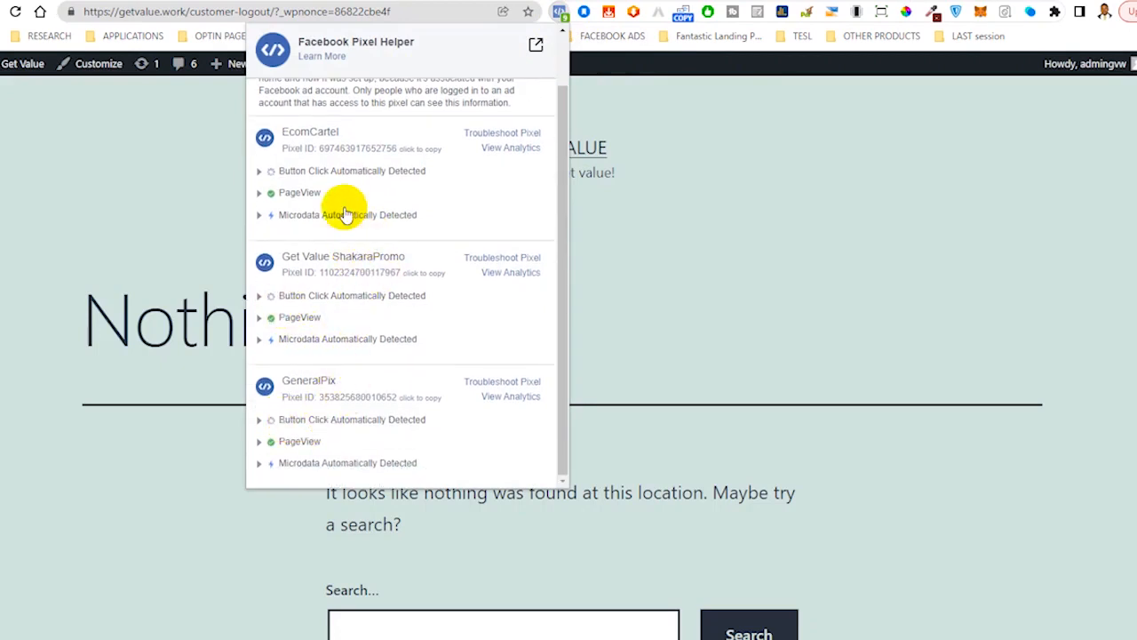
mouse_move(388, 181)
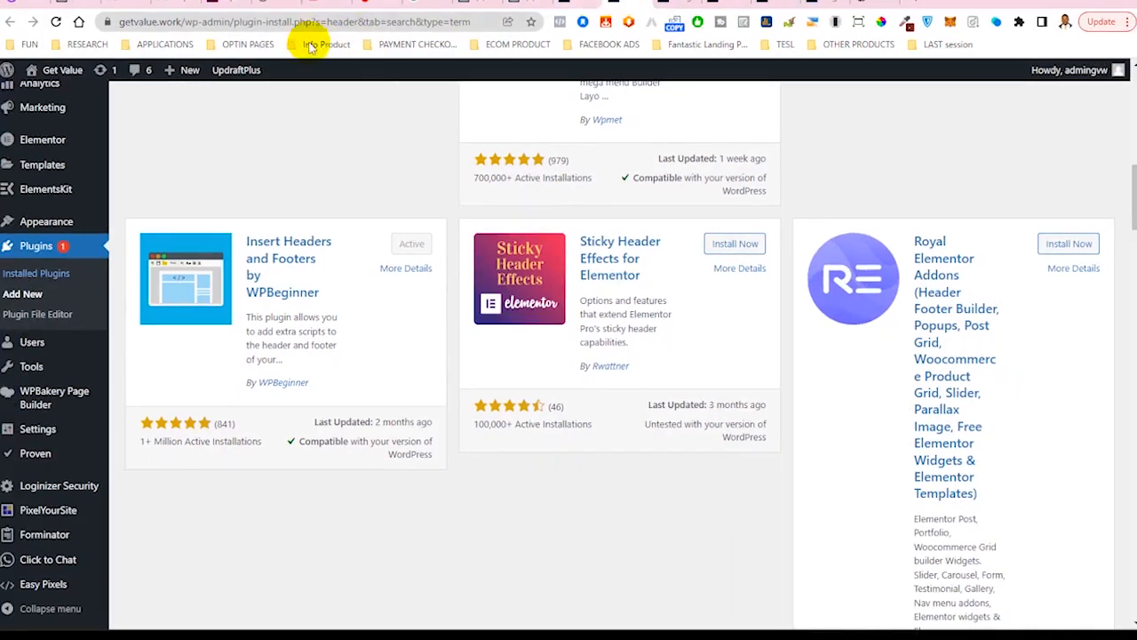
mouse_move(32, 199)
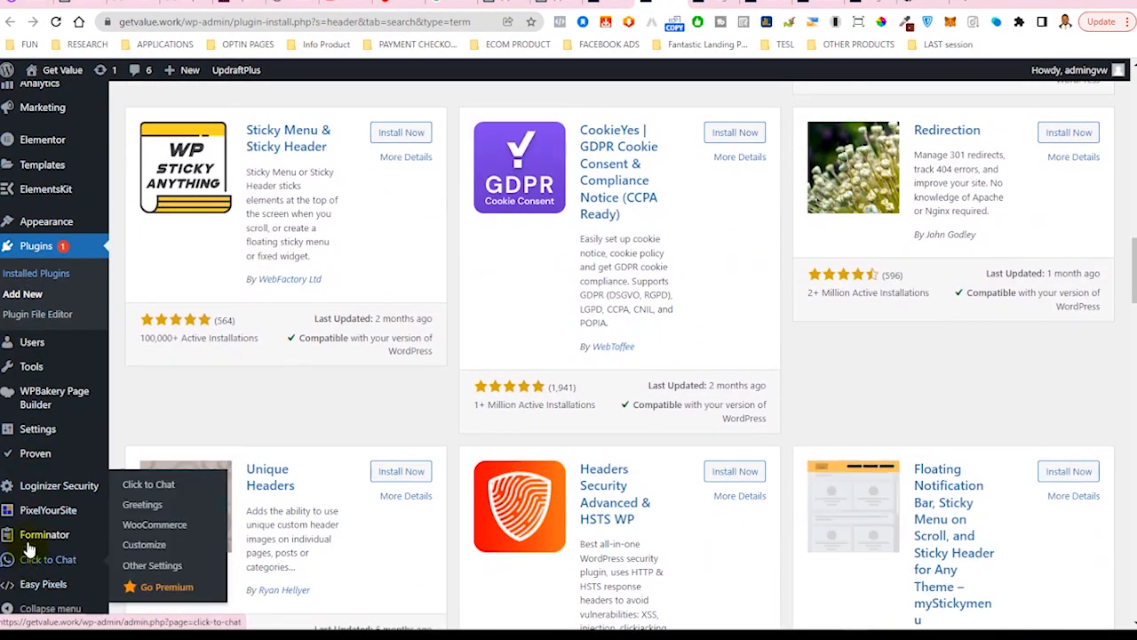
mouse_move(46, 508)
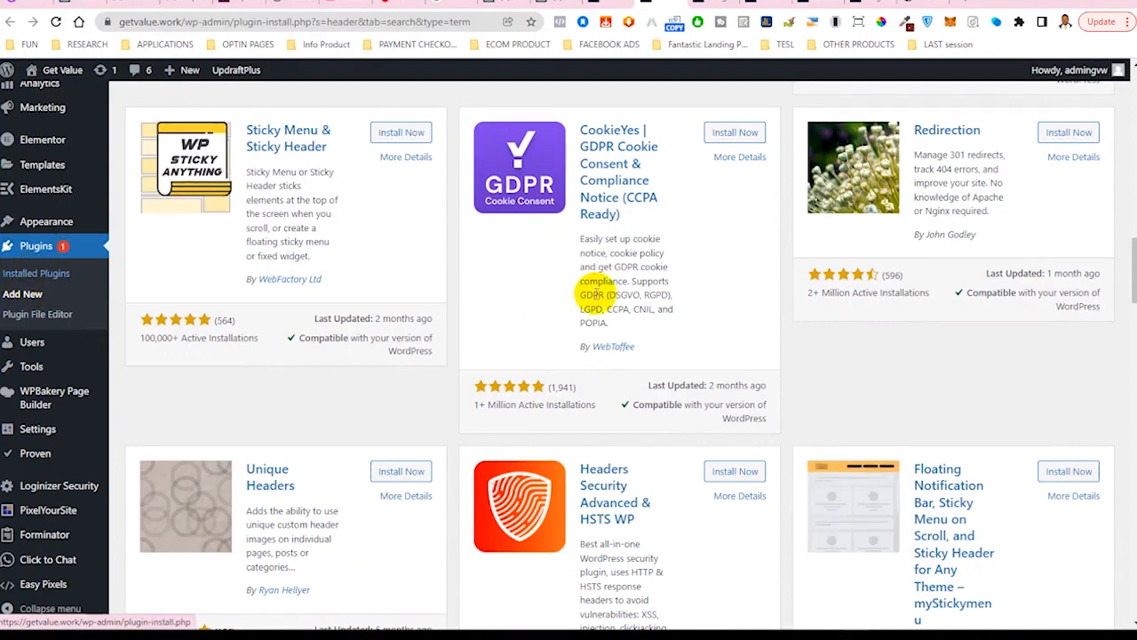
- Browse the 'header' plugin search results and bring up PixelYourSite's details
scroll(up, 3)
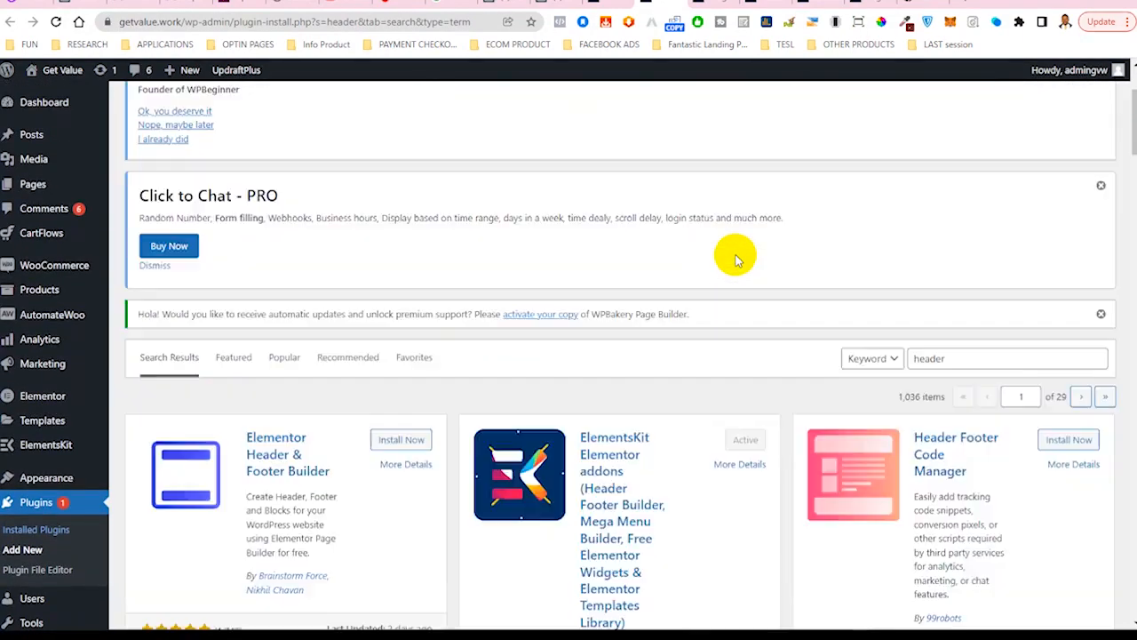
right_click(46, 510)
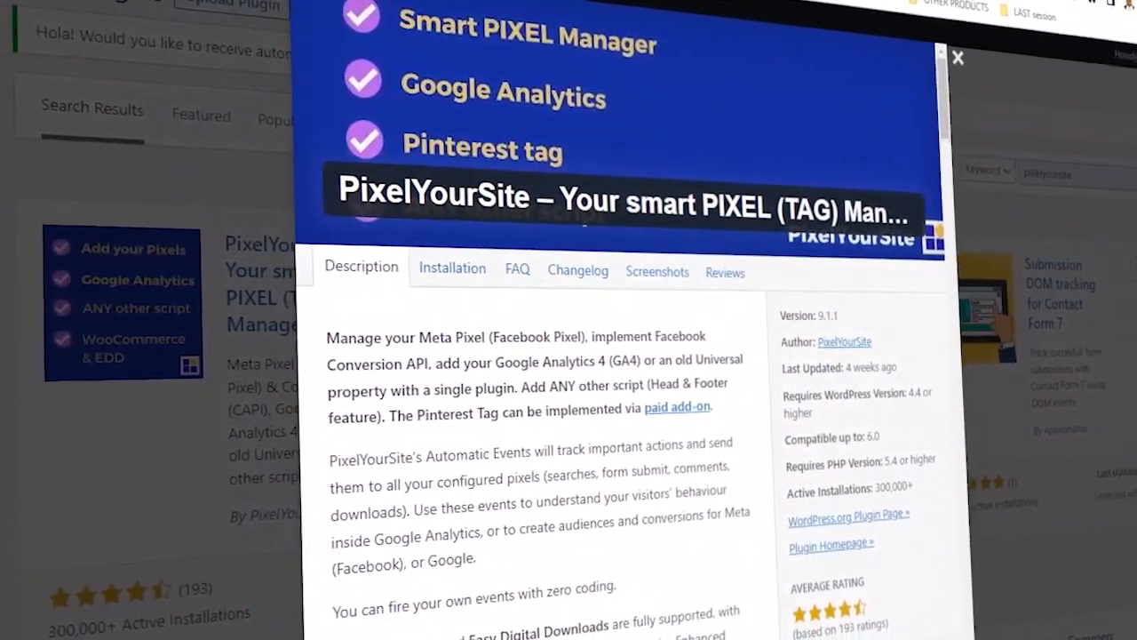
- Expand PixelYourSite's Meta Pixel settings and bring the Meta Pixel ID field into view
click(958, 57)
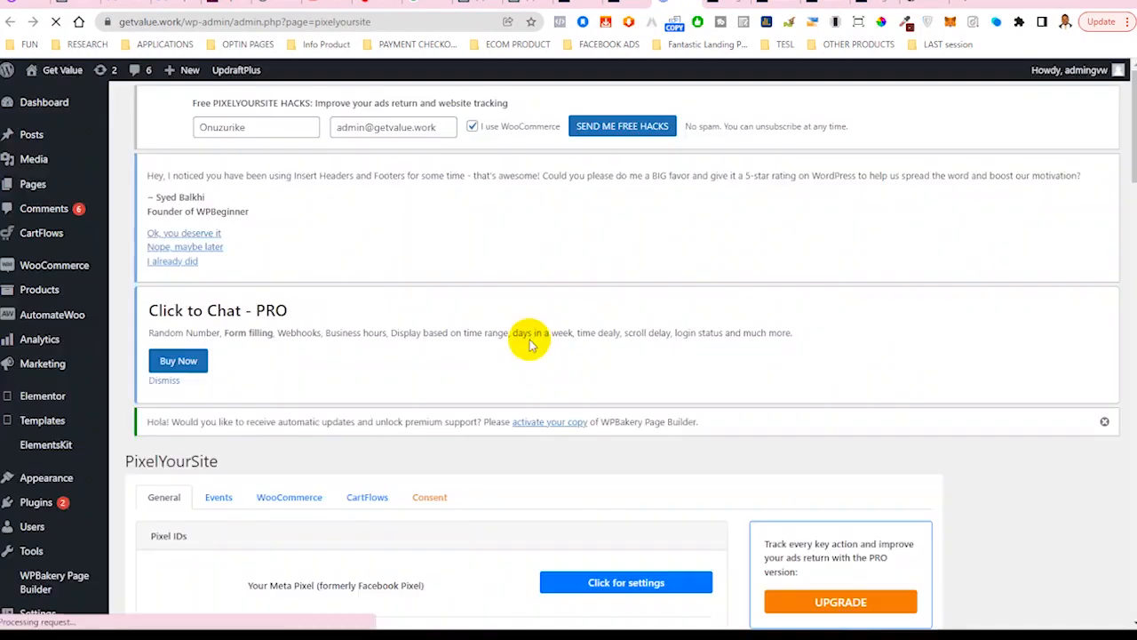
scroll(down, 3)
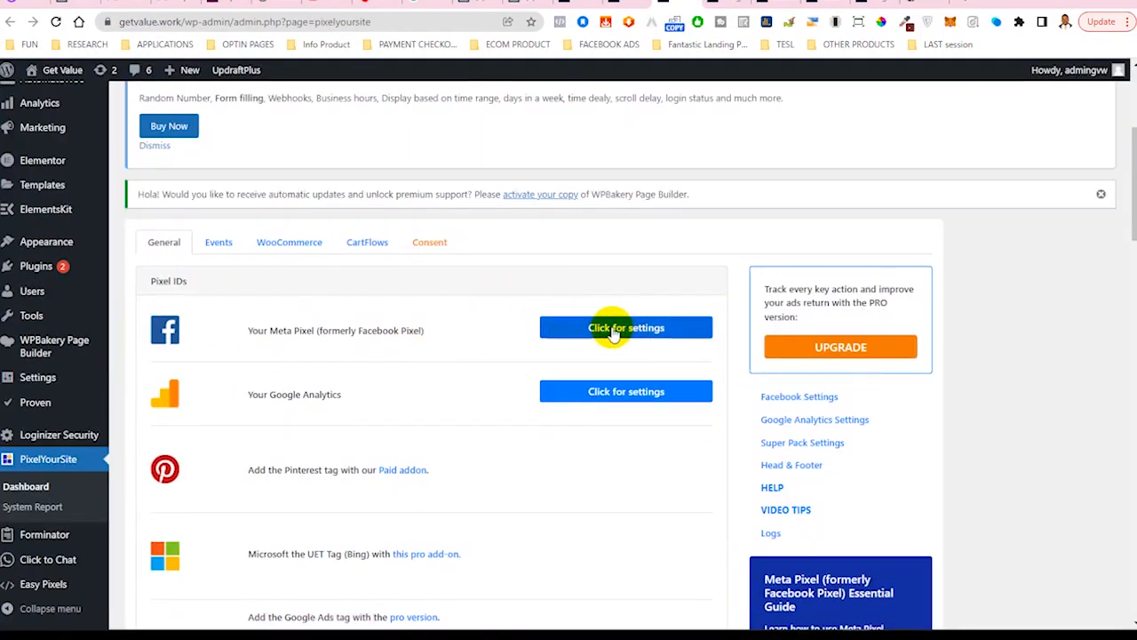
click(626, 327)
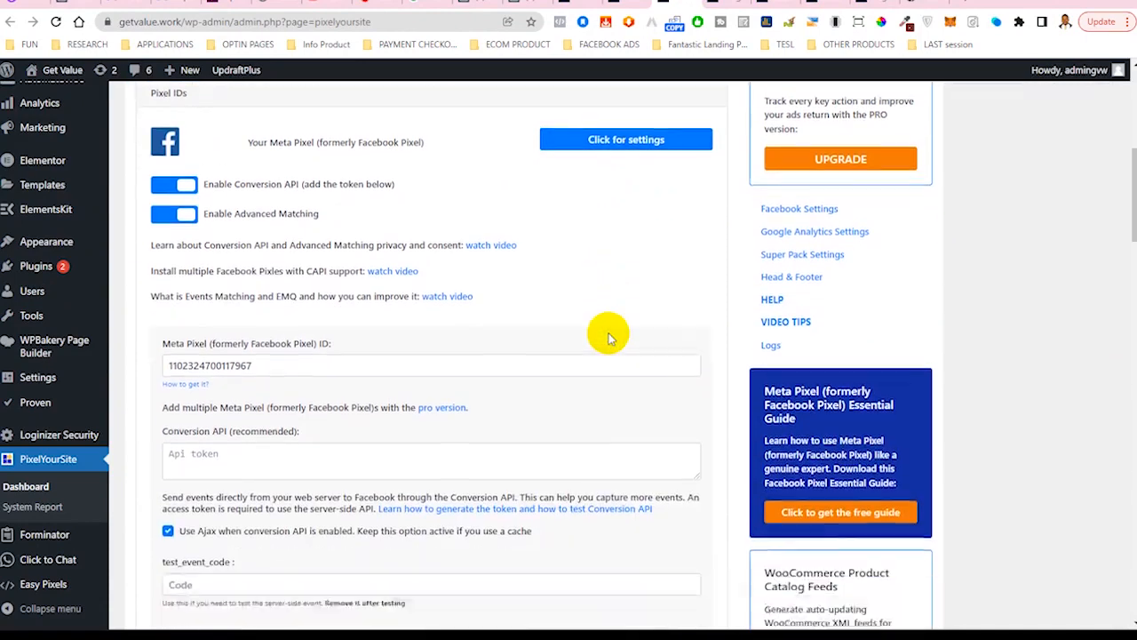
scroll(down, 3)
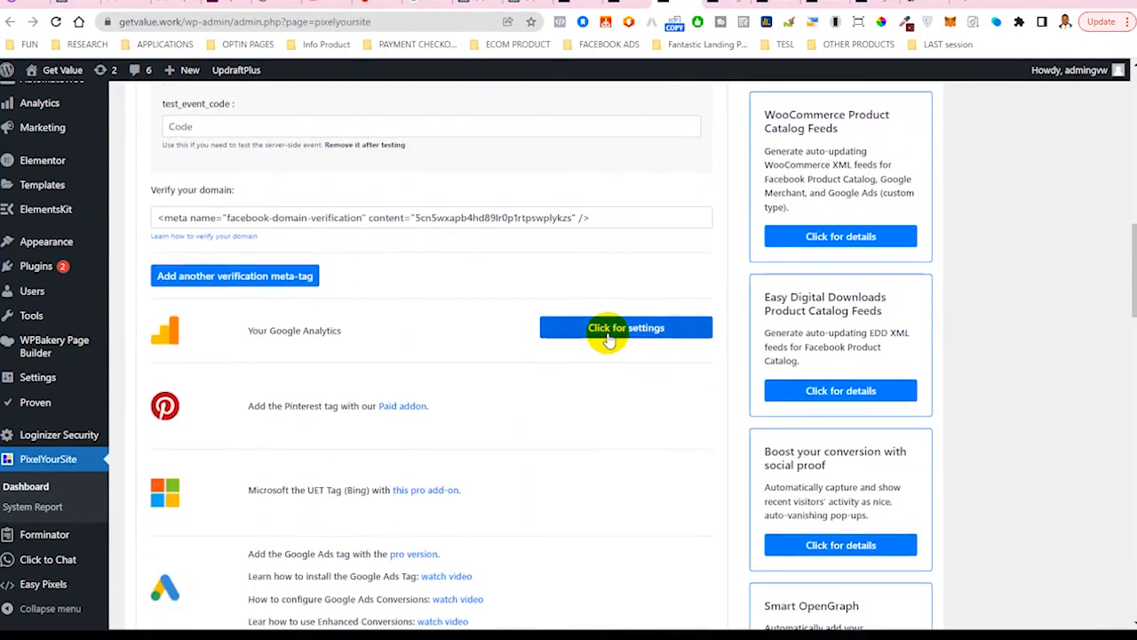
scroll(up, 3)
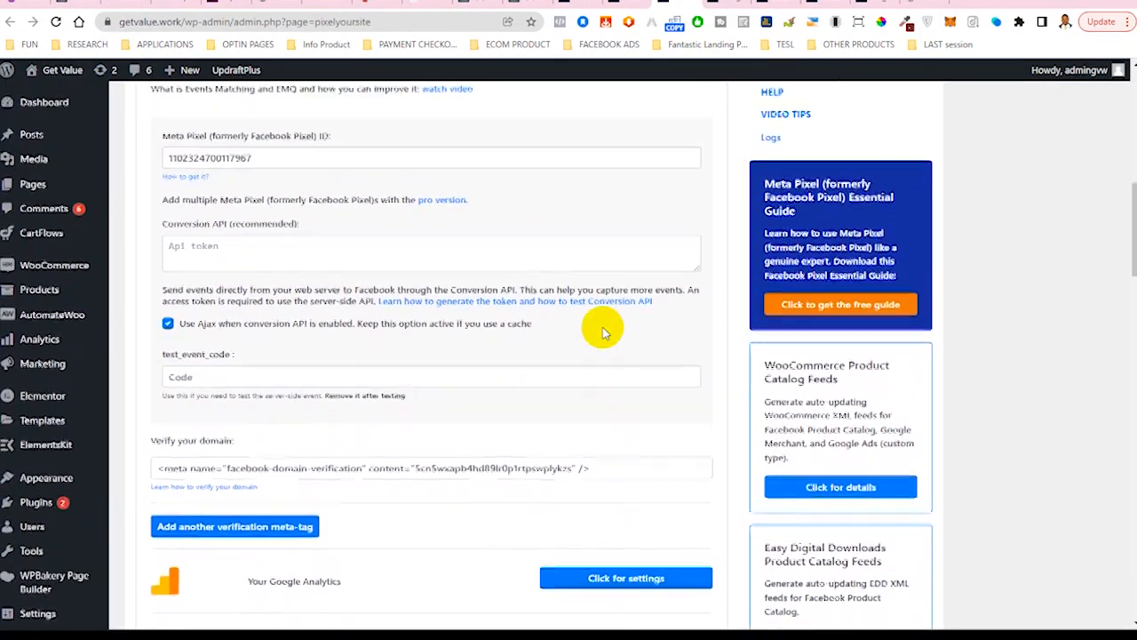
scroll(up, 3)
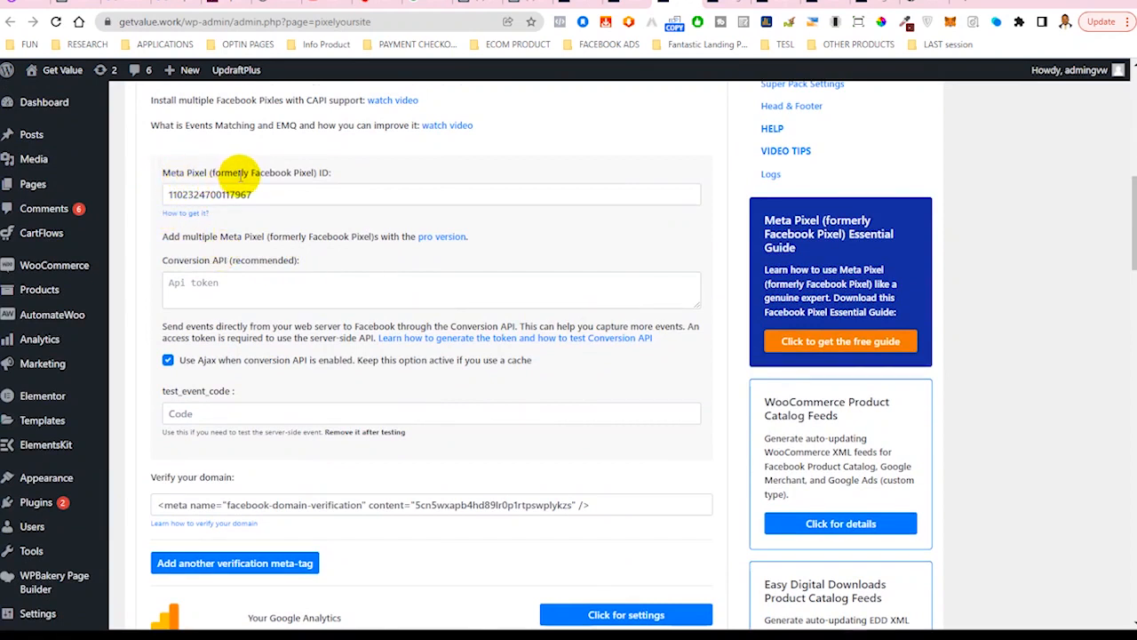
mouse_move(277, 195)
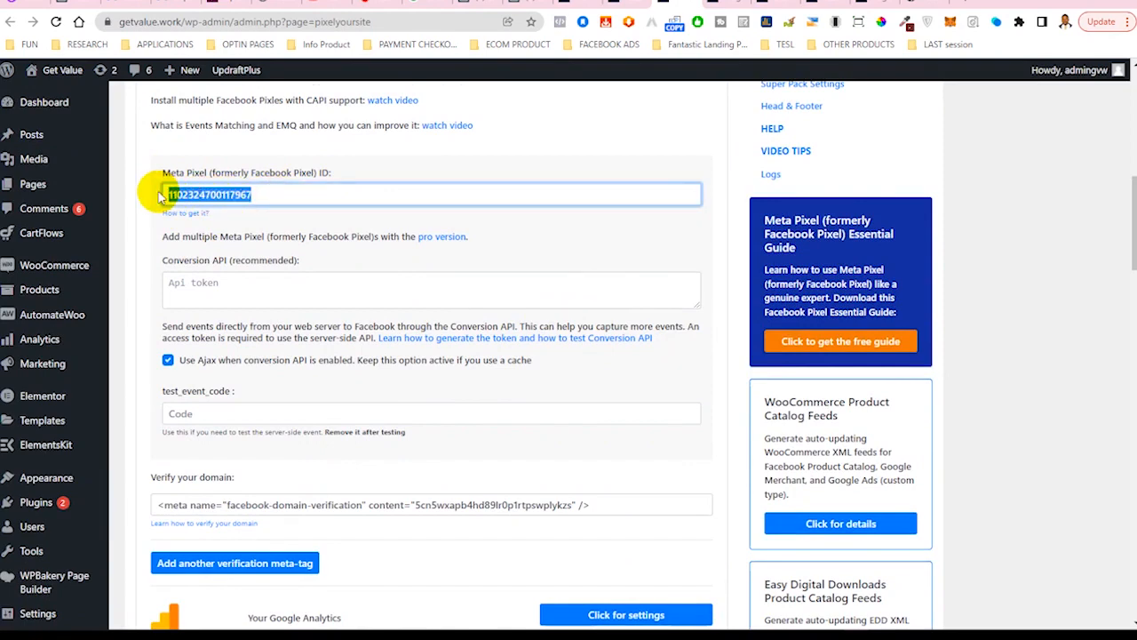
mouse_move(167, 149)
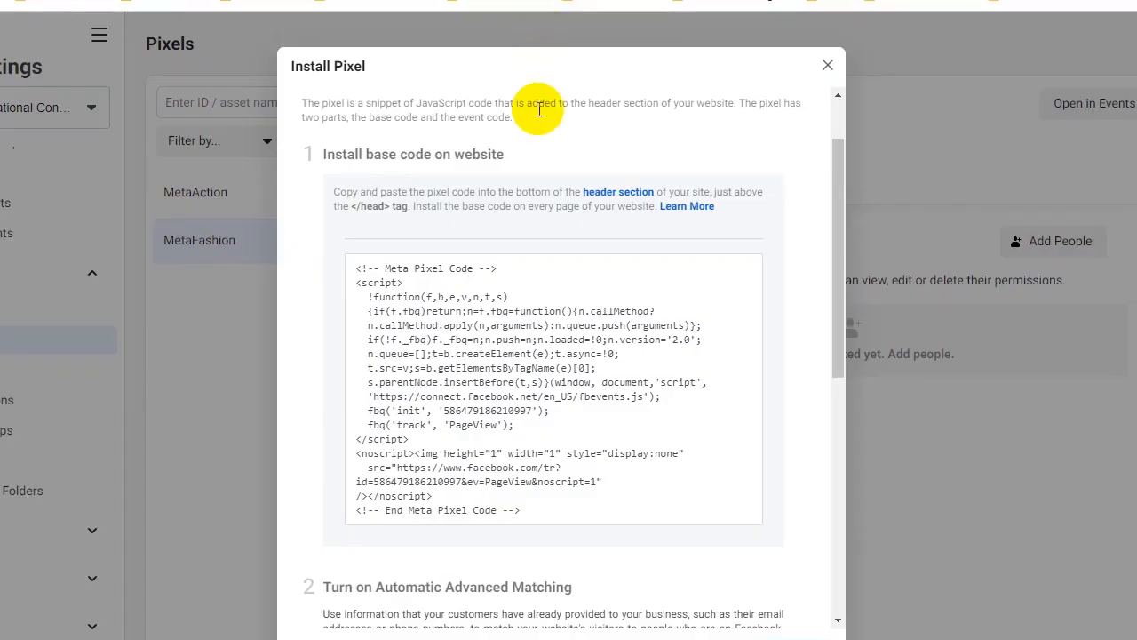
- Scroll the Install Pixel dialog to step 3 'Test the base code', then switch to the Notepad pixel code
scroll(down, 3)
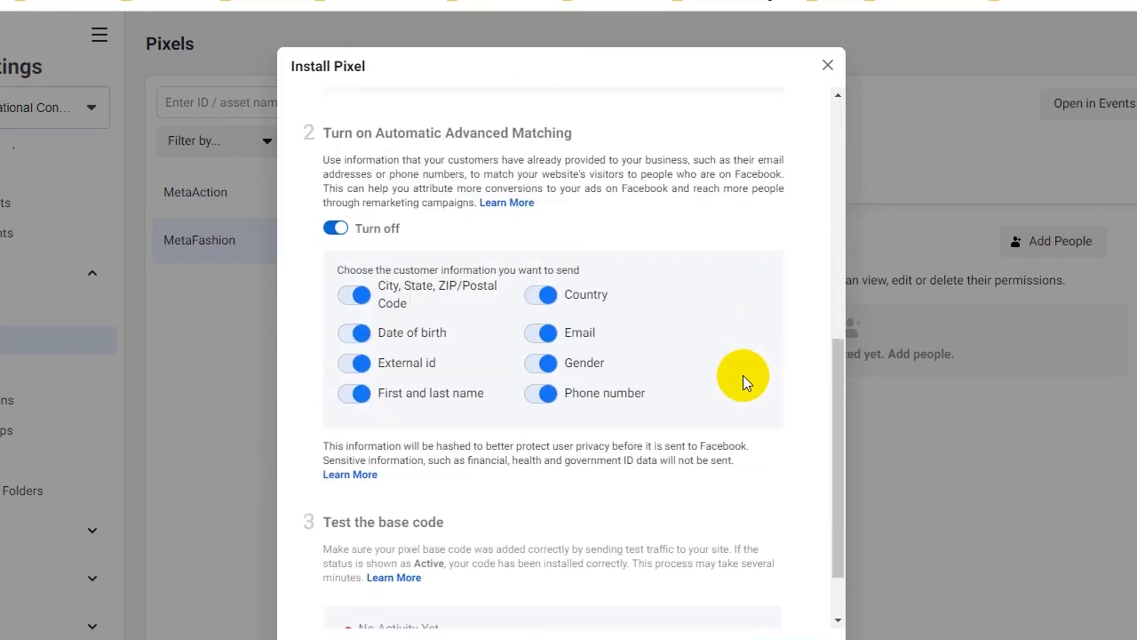
scroll(down, 3)
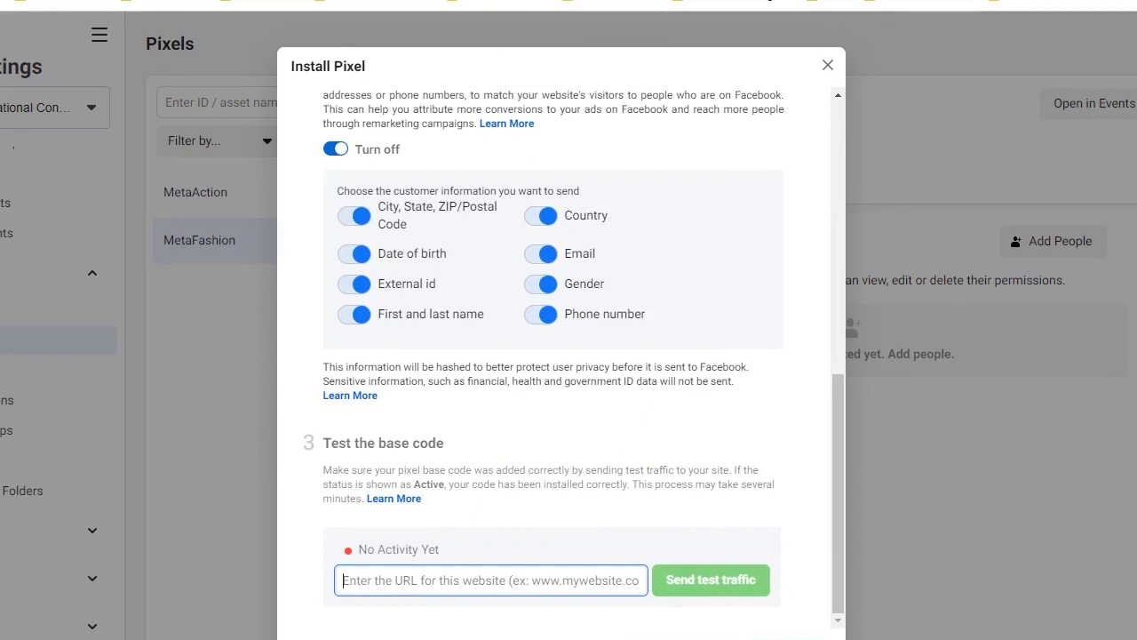
mouse_move(693, 519)
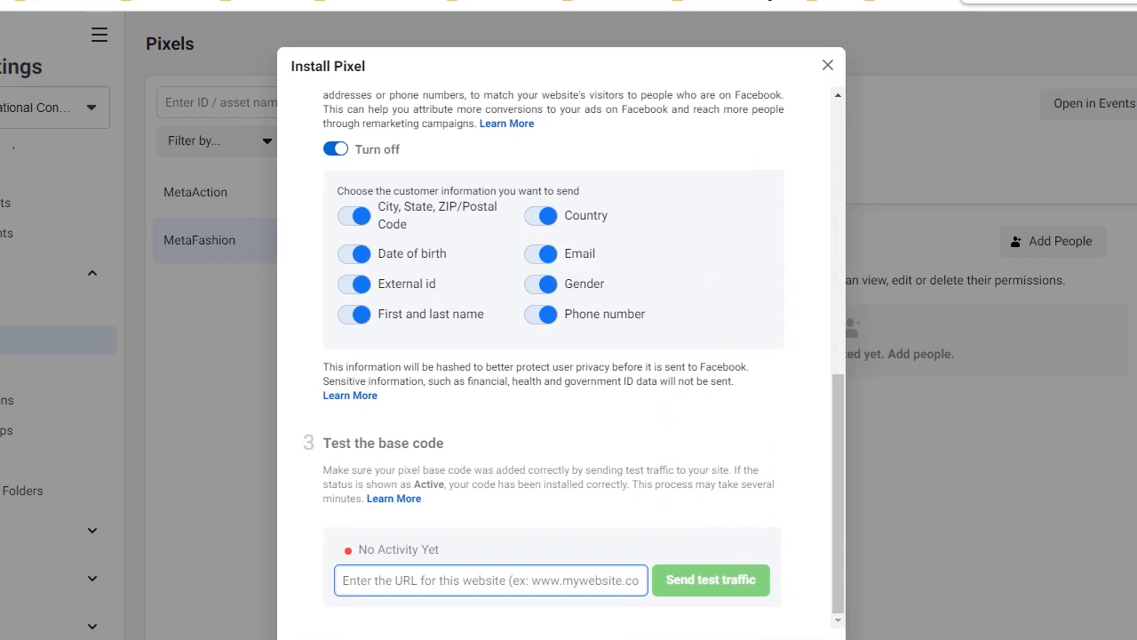
mouse_move(691, 346)
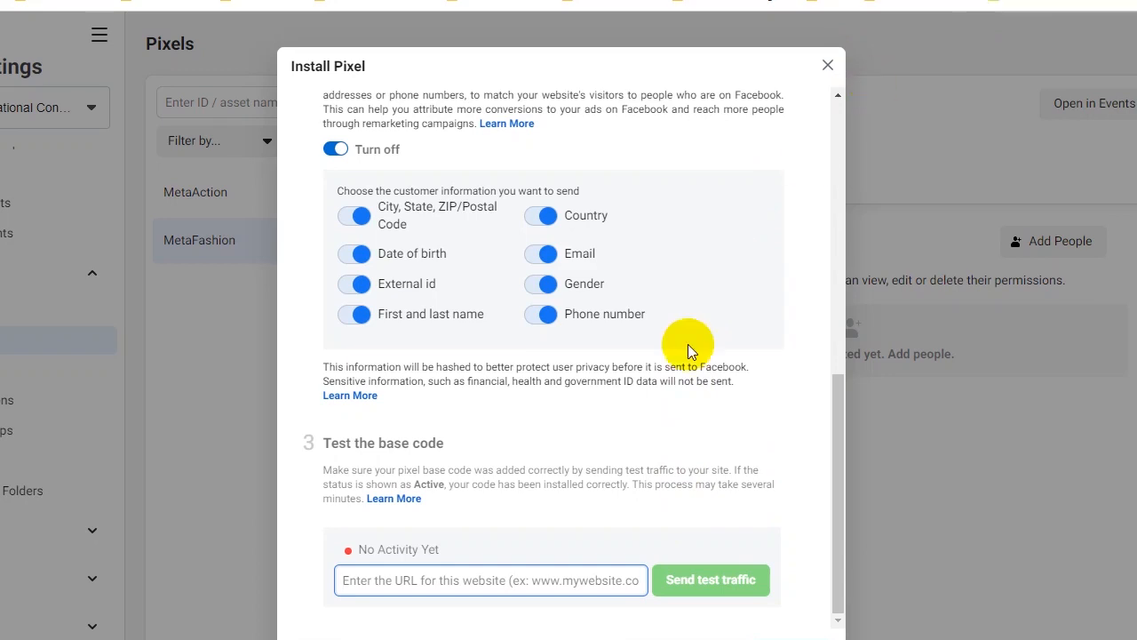
mouse_move(702, 586)
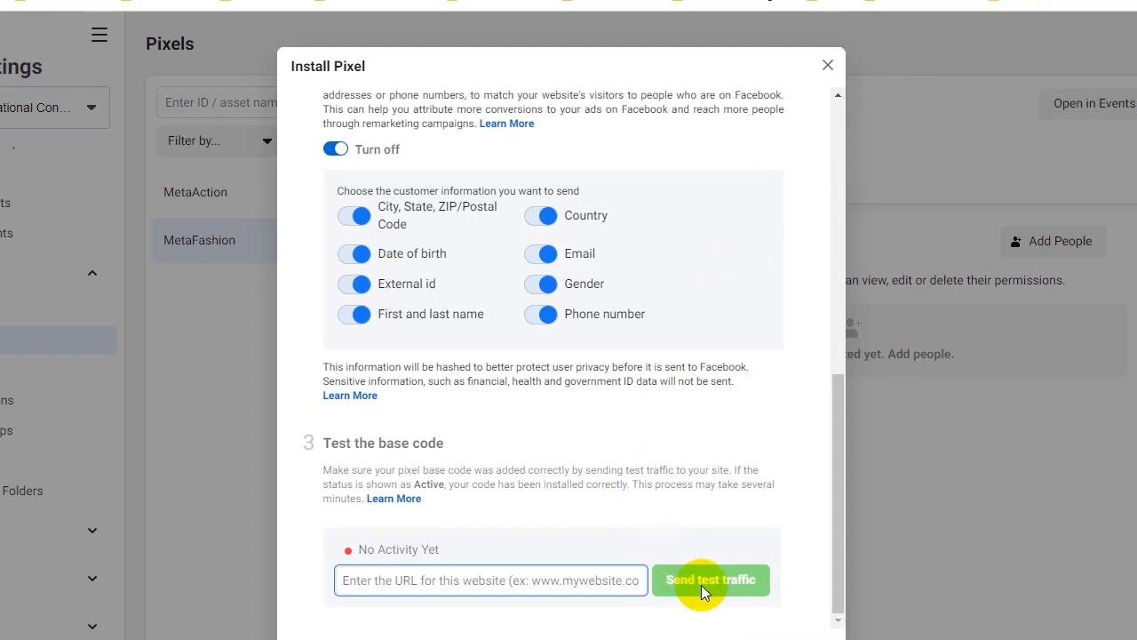
click(710, 579)
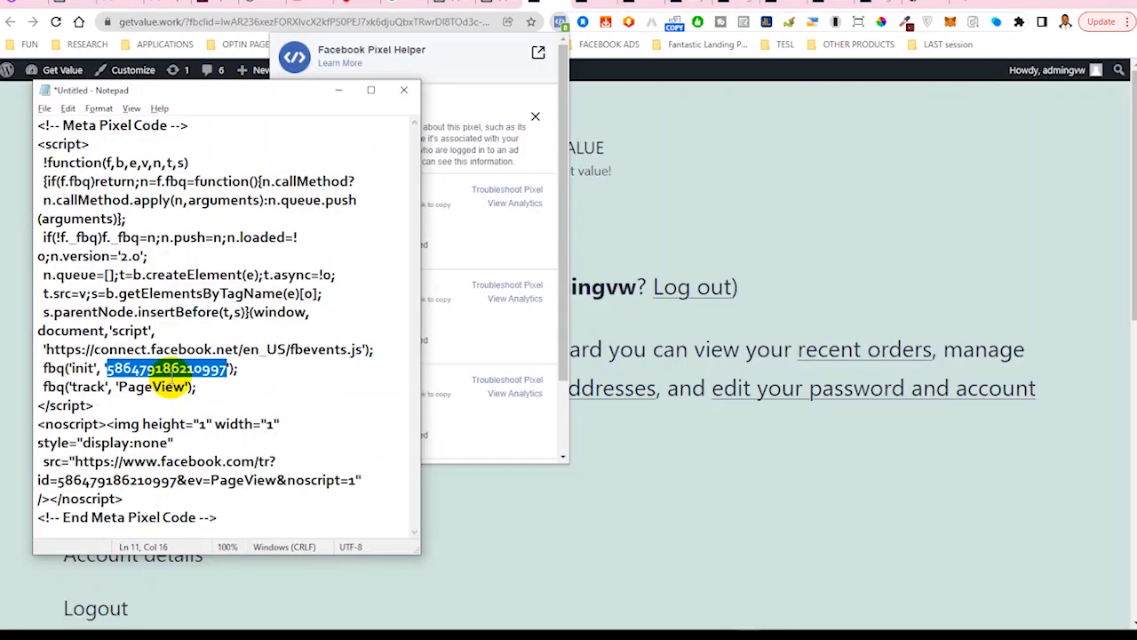
mouse_move(423, 101)
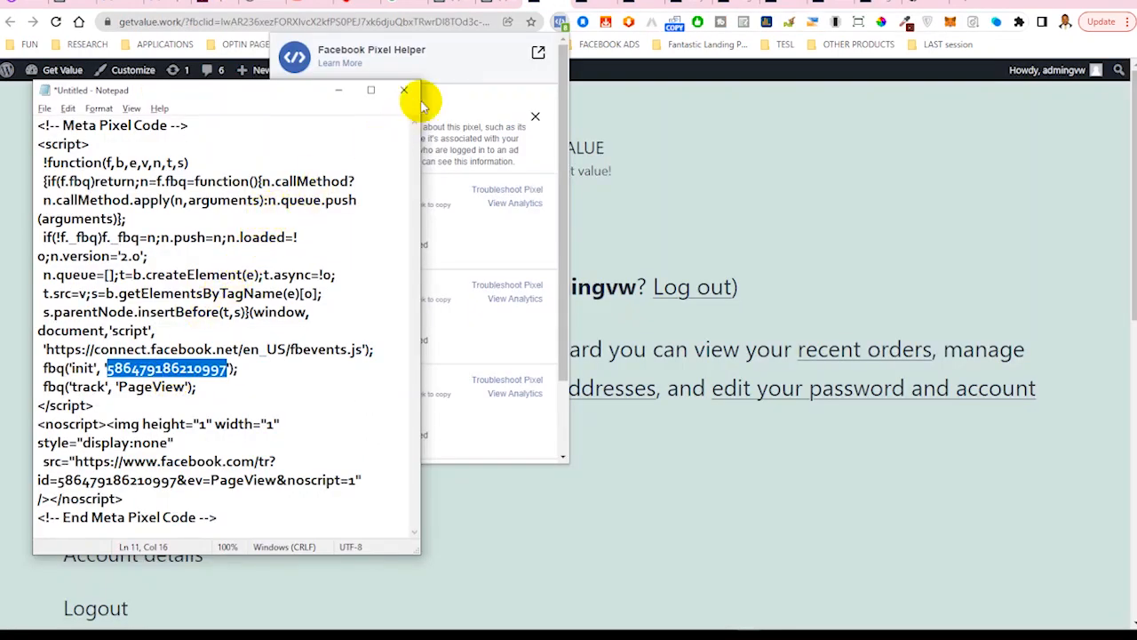